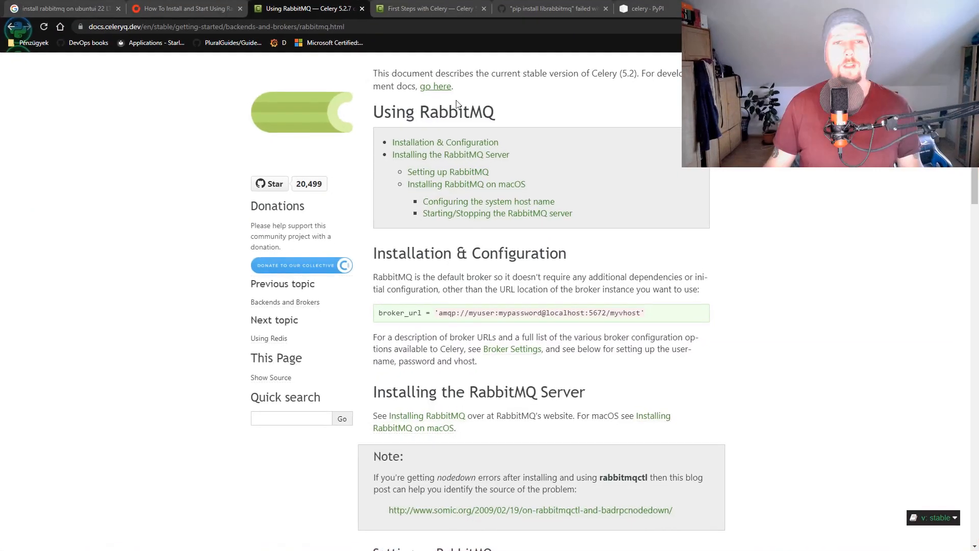
mouse_move(236, 92)
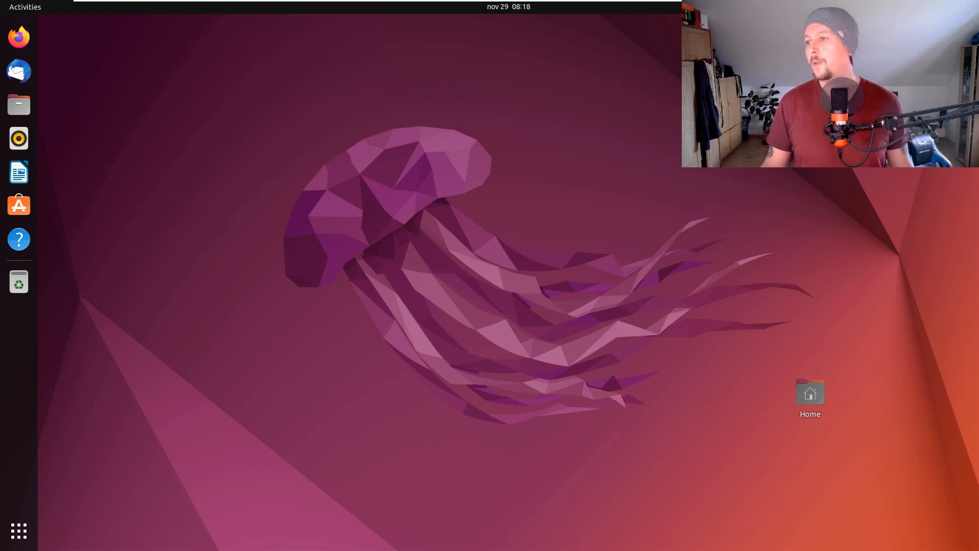
mouse_move(446, 194)
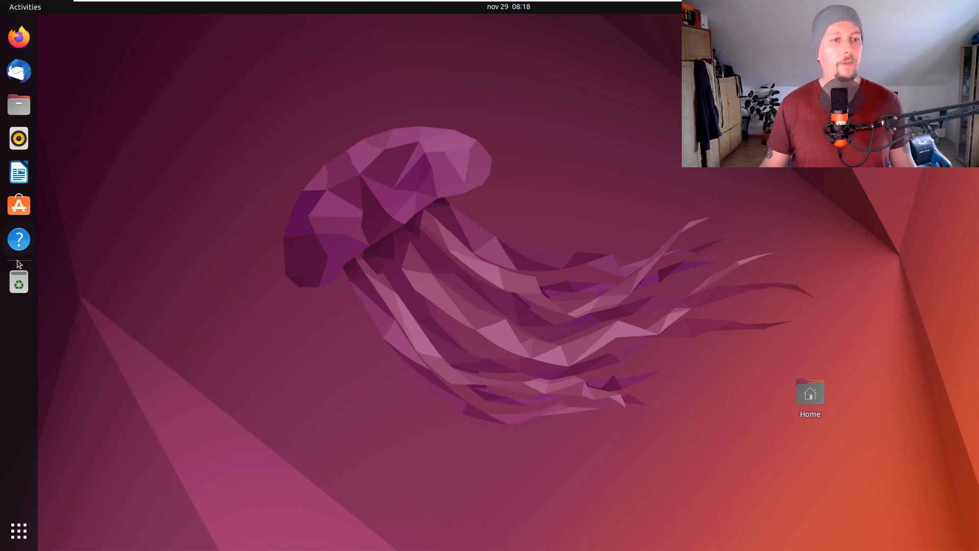
Step: Launch Terminal, become root with sudo su -, and bring up the profile preferences
type("term")
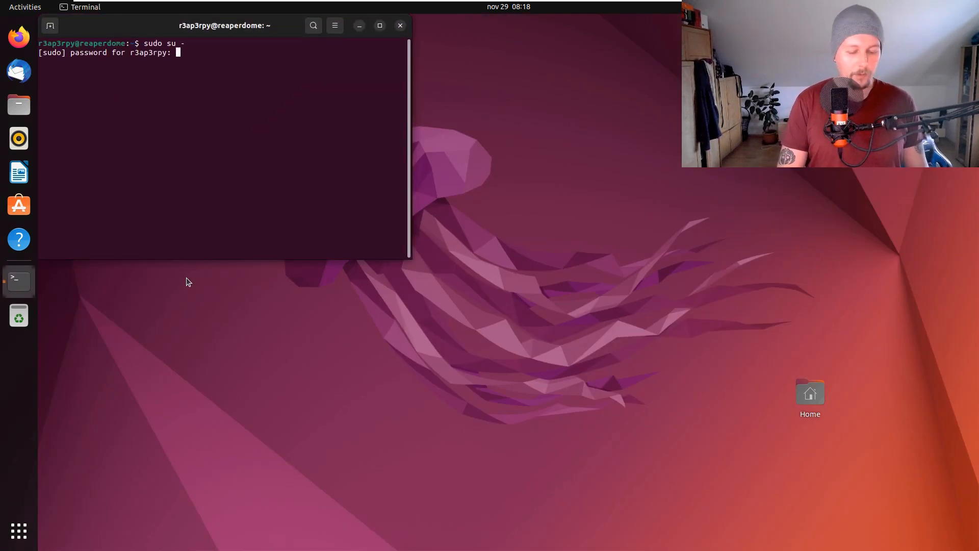
key("Return")
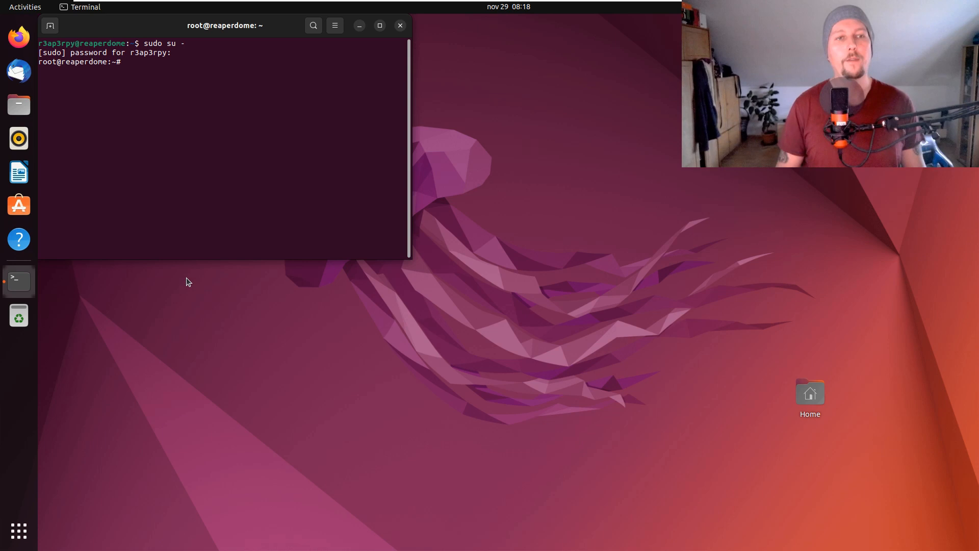
left_click(335, 26)
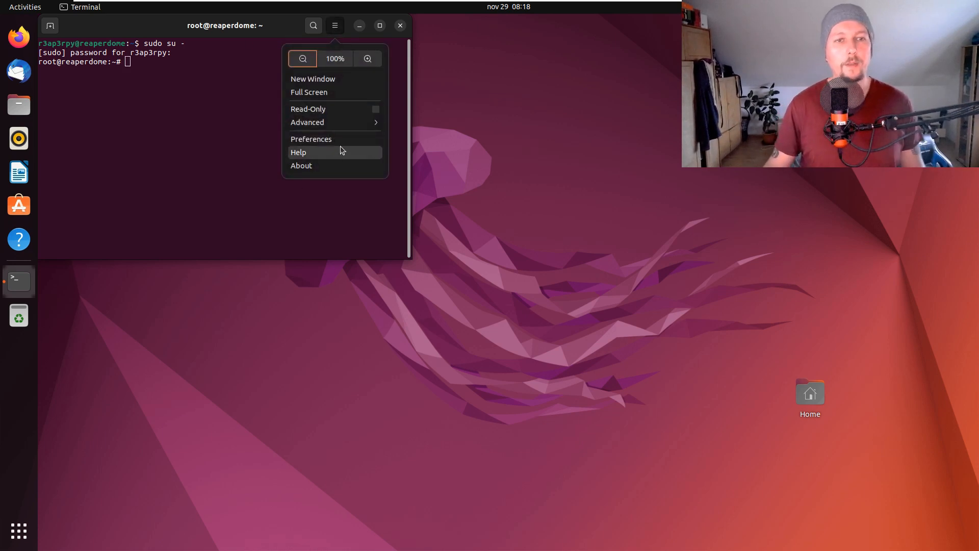
left_click(311, 138)
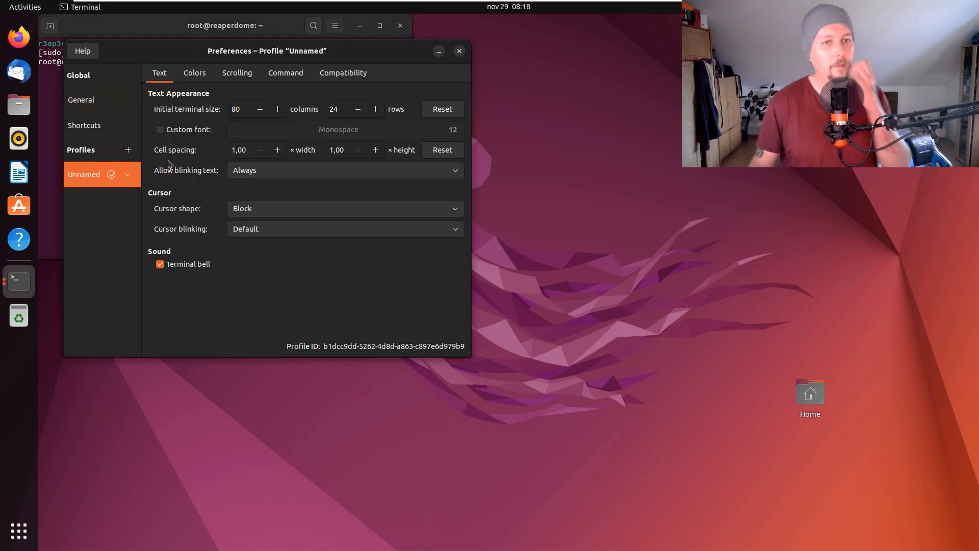
Step: Apply a green-on-black built-in colour scheme and a larger custom Monospace font, then return to the shell
left_click(194, 73)
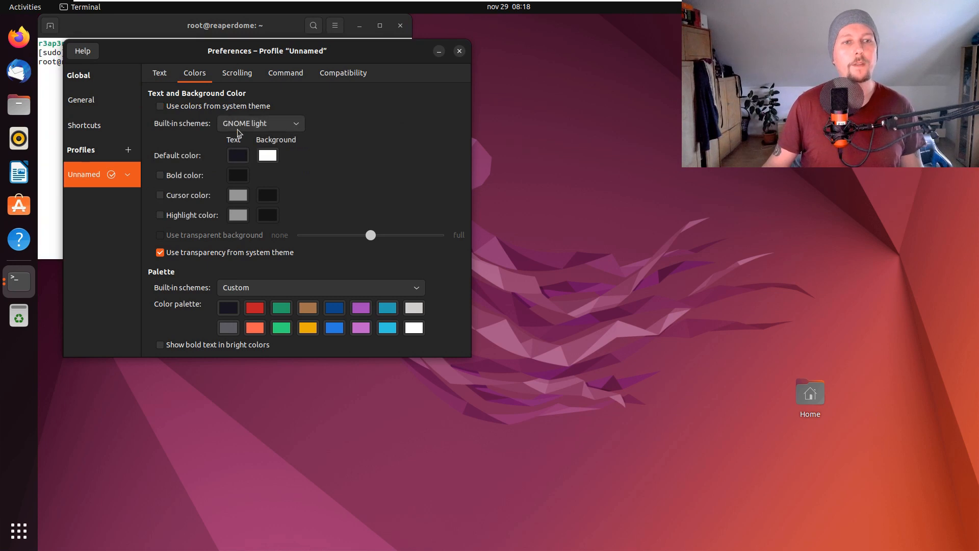
left_click(259, 124)
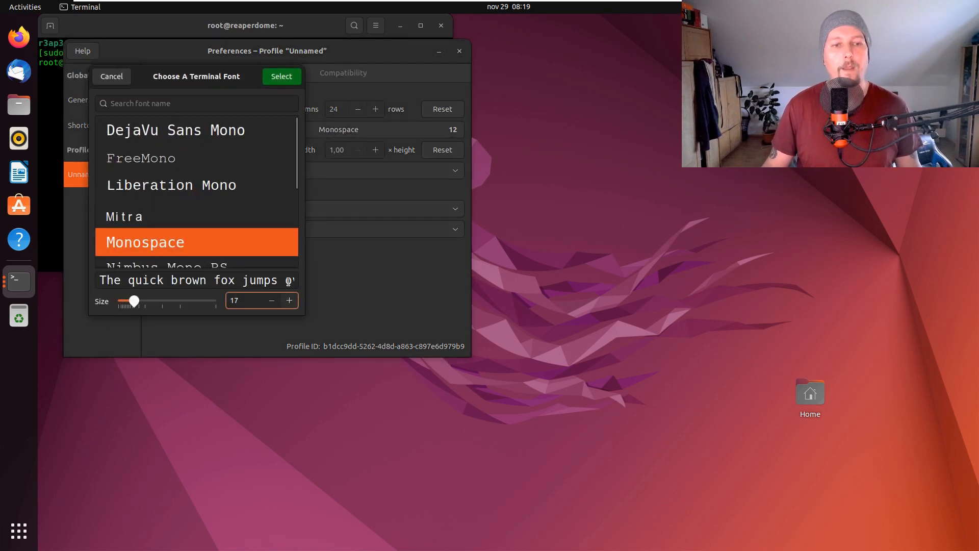
left_click(281, 76)
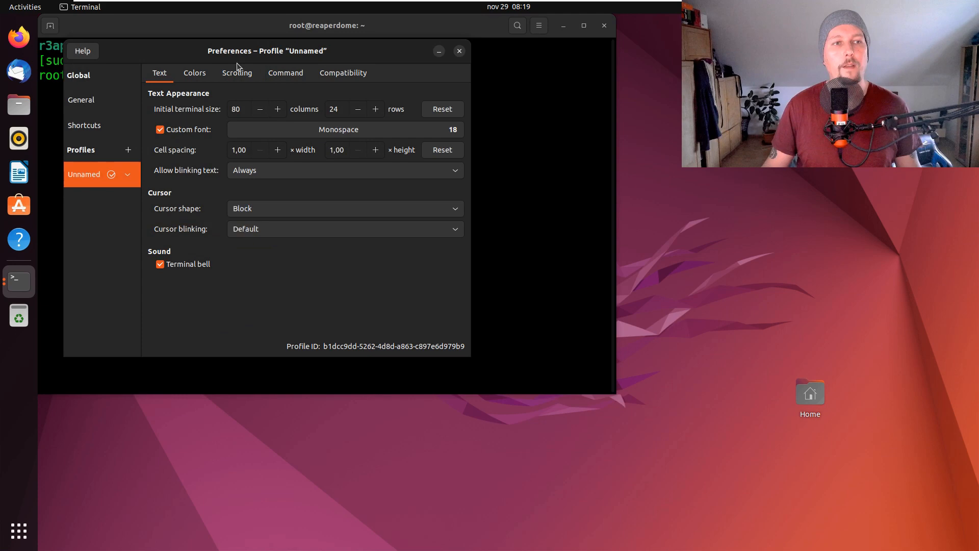
left_click(459, 51)
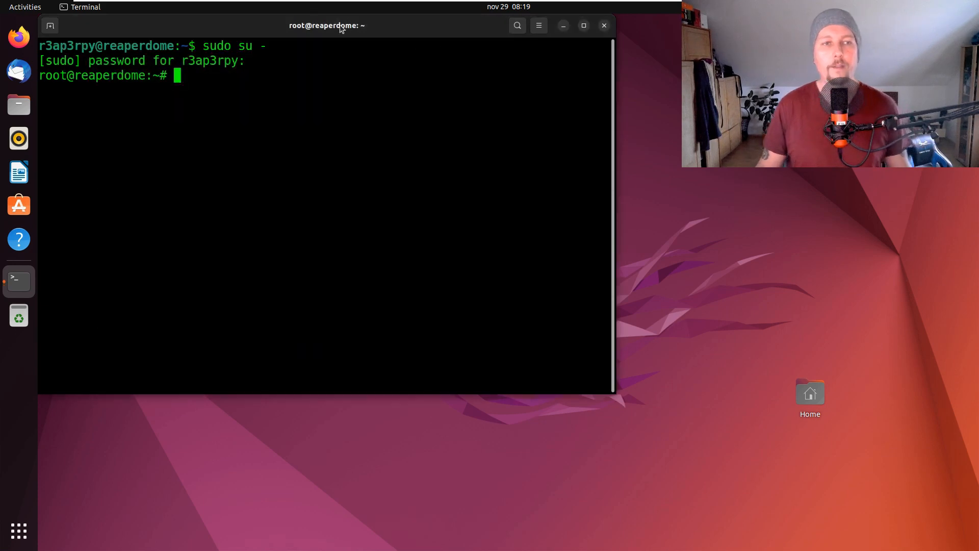
Step: Run apt-get install curl gnupg apt-transport-https -y as root
type("apt")
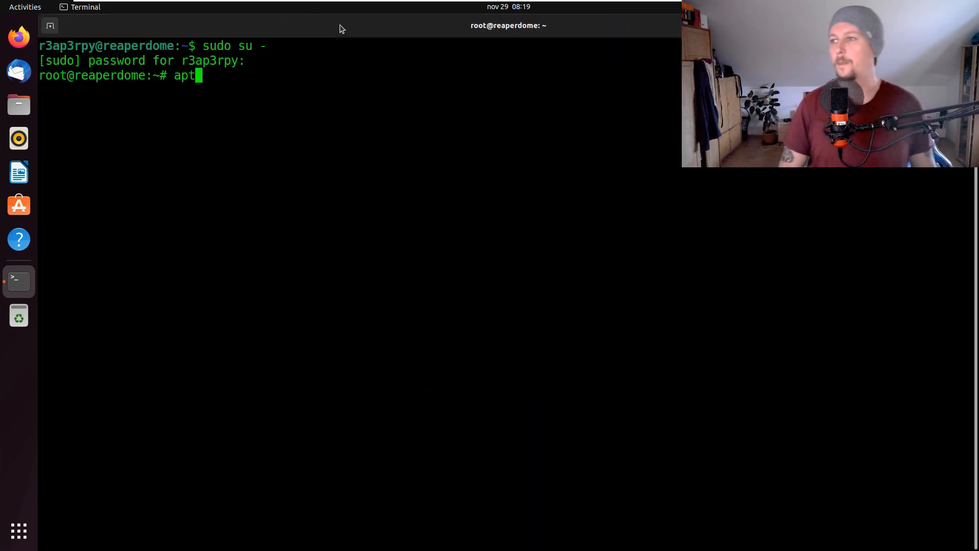
type("-get install curl gnu")
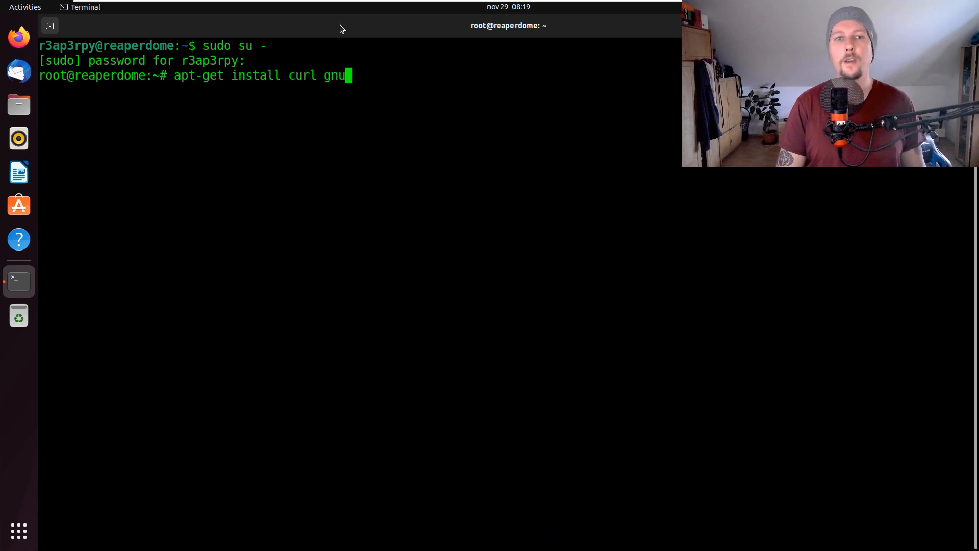
type("pg apt-tr")
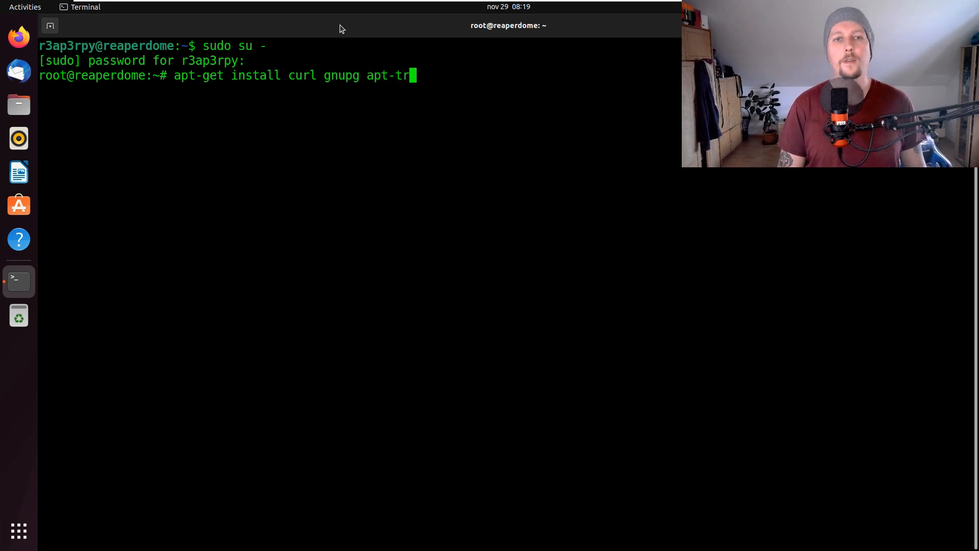
type("ansport")
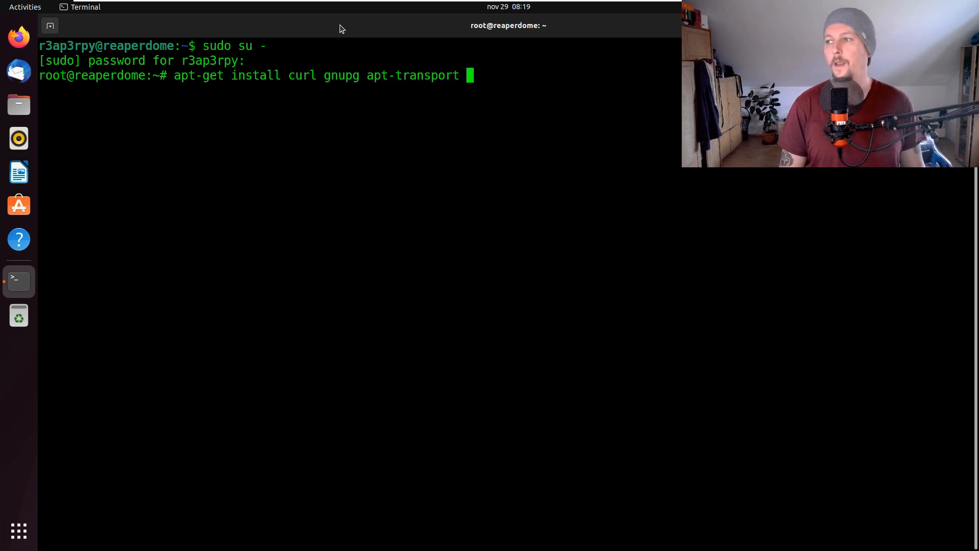
type("-https -y")
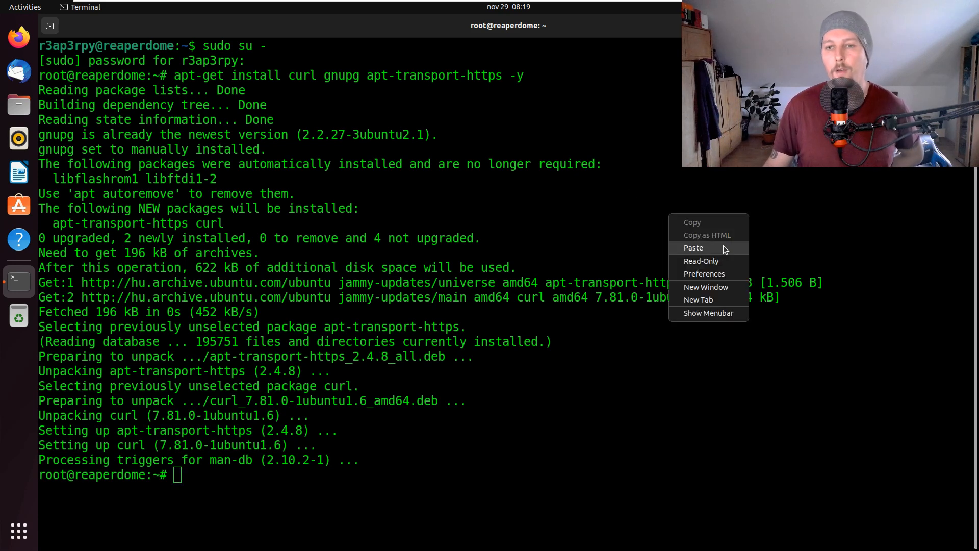
Step: Paste the curl | gpg signing-key commands, then start nano on /etc/apt/sources.list/rabbit.list
left_click(692, 247)
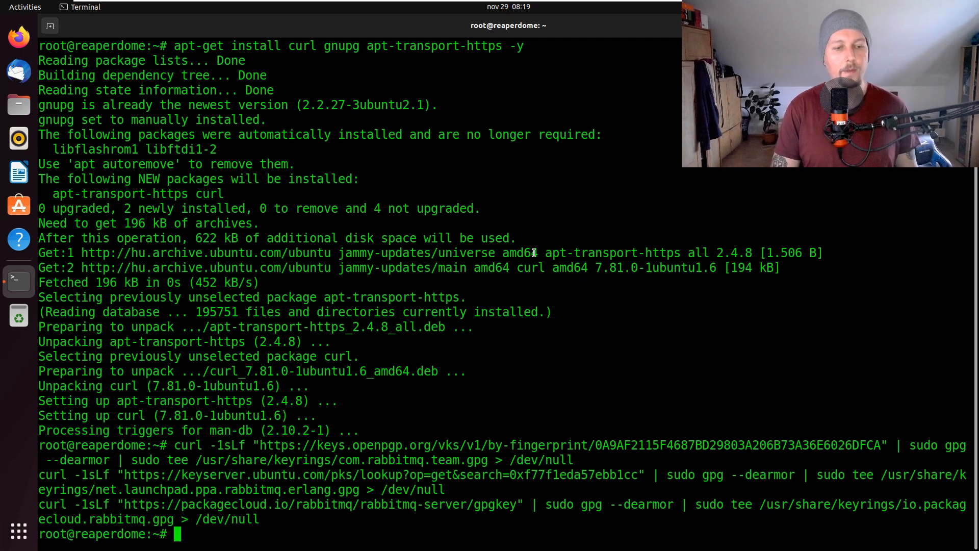
type("nano /etc/")
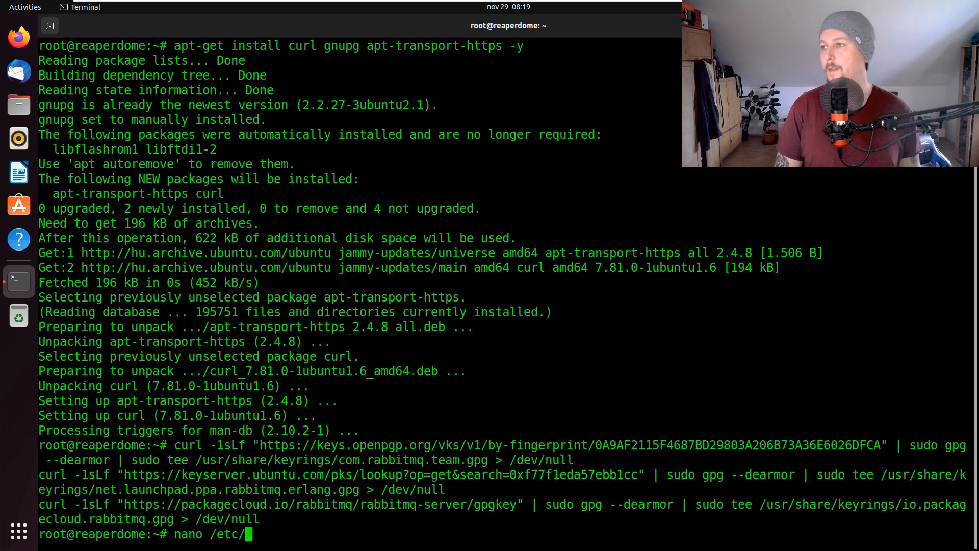
type("apt/")
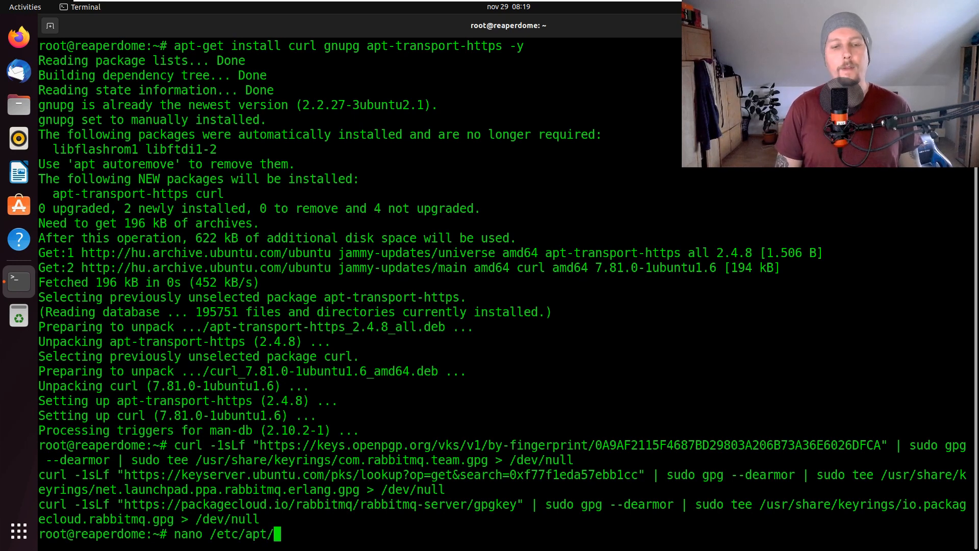
type("sources.list/")
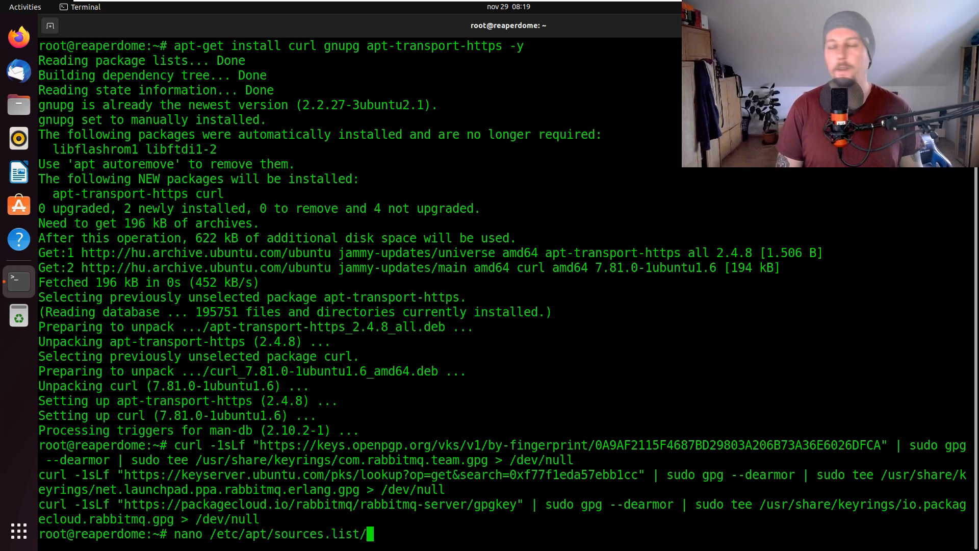
type("rab")
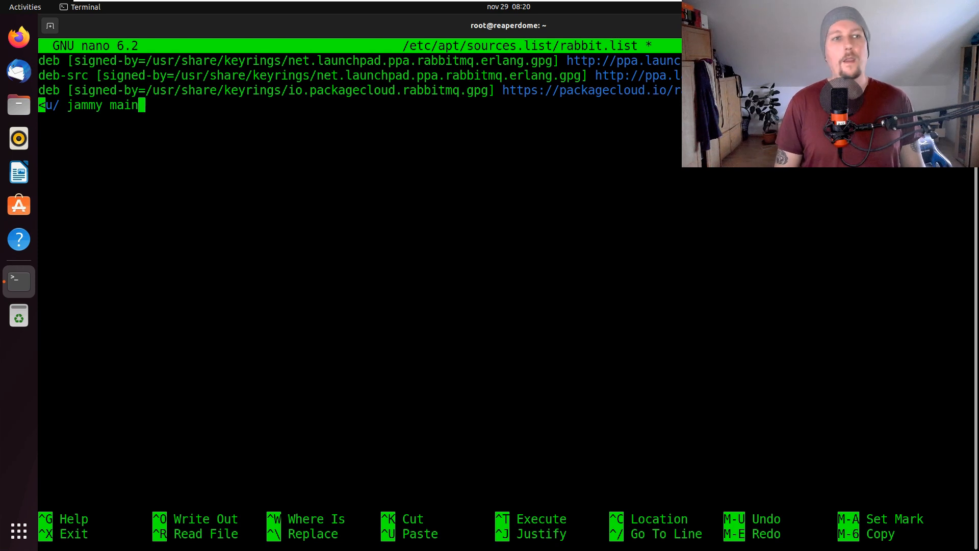
Step: Write out the RabbitMQ repository lines with Ctrl+O and quit nano back to the root prompt
key("ctrl+o")
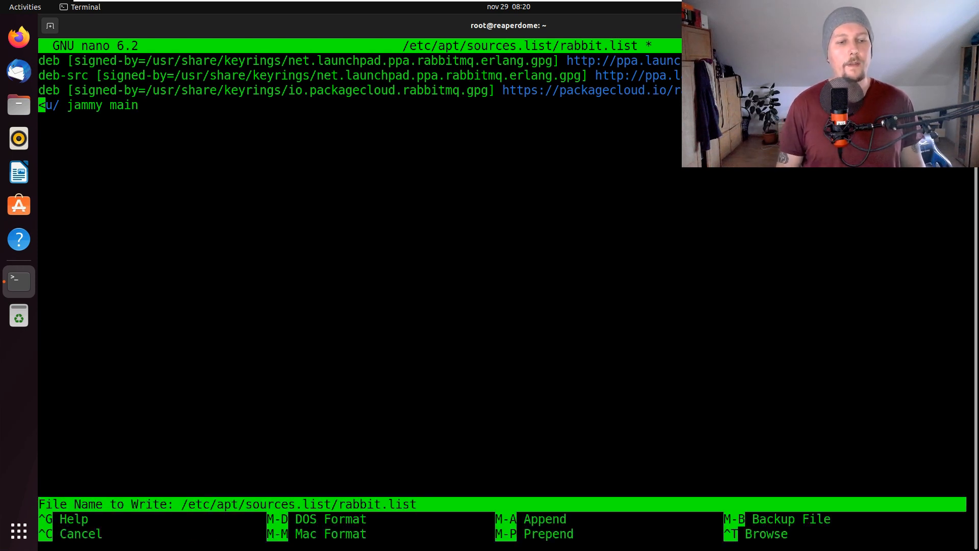
key("Return")
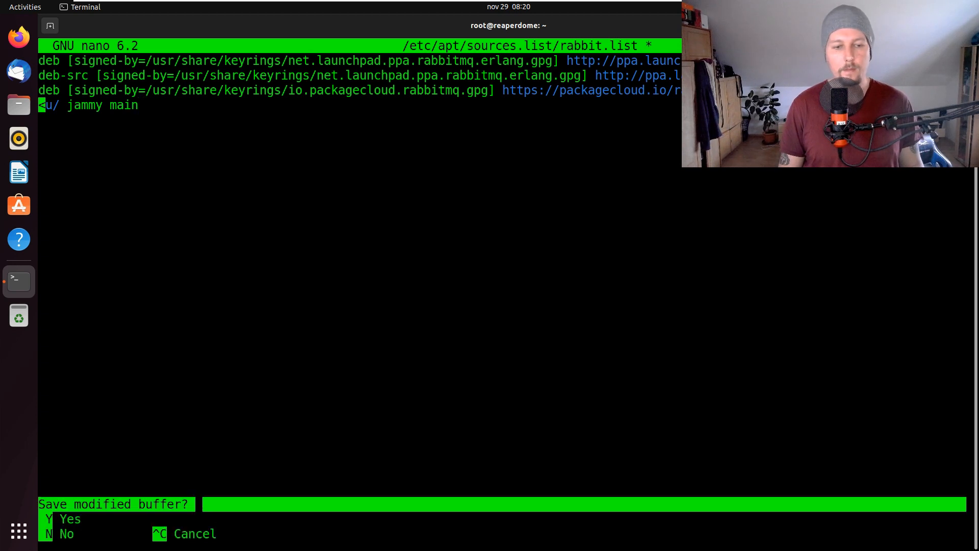
key("y")
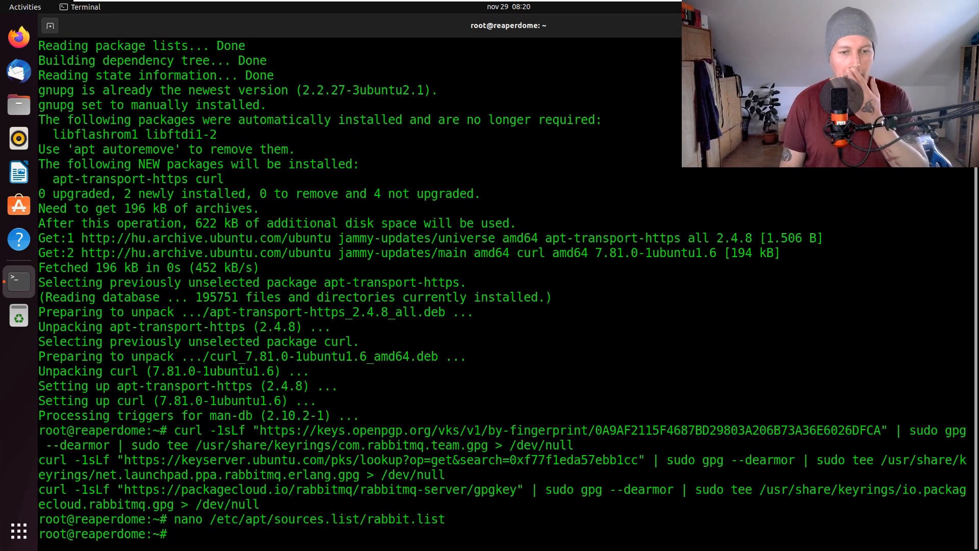
Step: Rerun nano, hit the 'not a directory' error, and reopen the file as /etc/apt/sources.list.d/rabbit.list via Tab completion
key("Return")
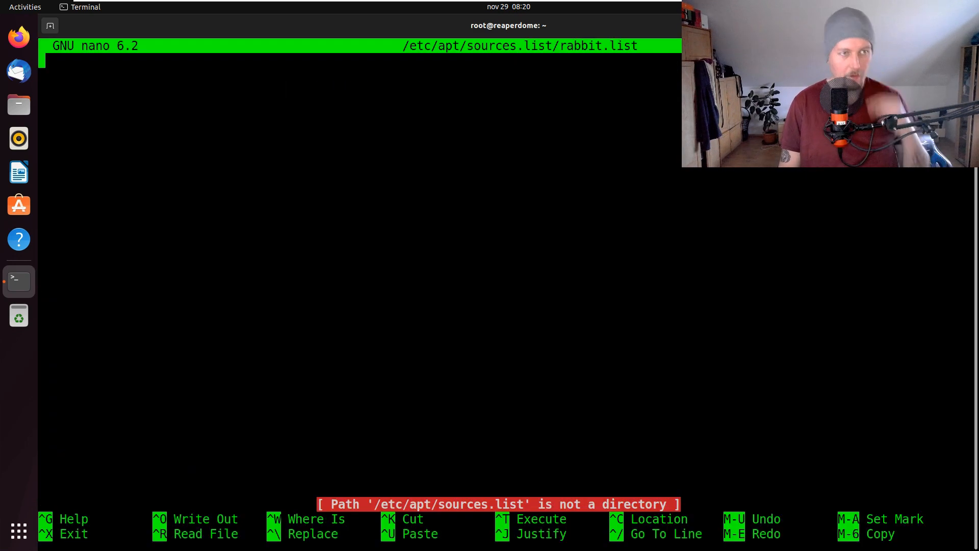
type("ist/rabbit.list")
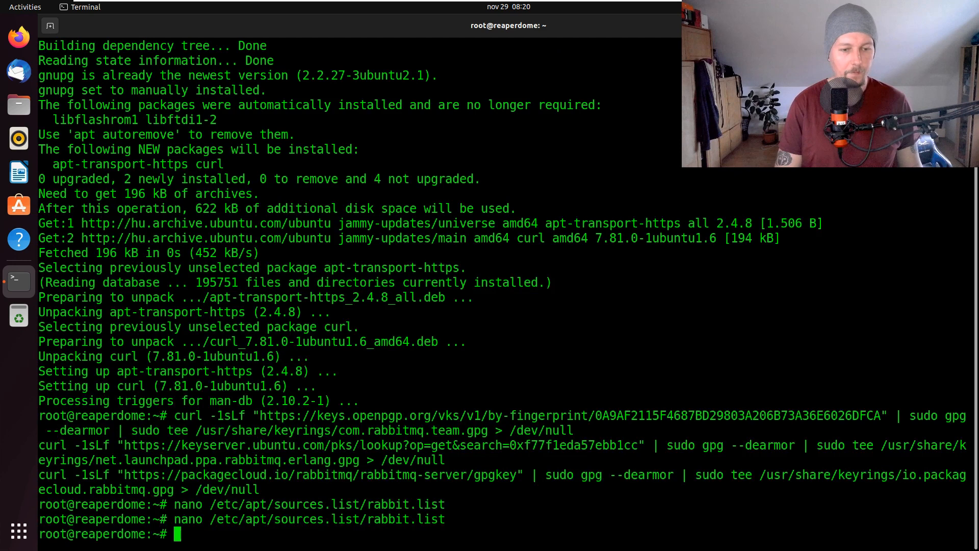
type("nano /etc/apt/sources.list/")
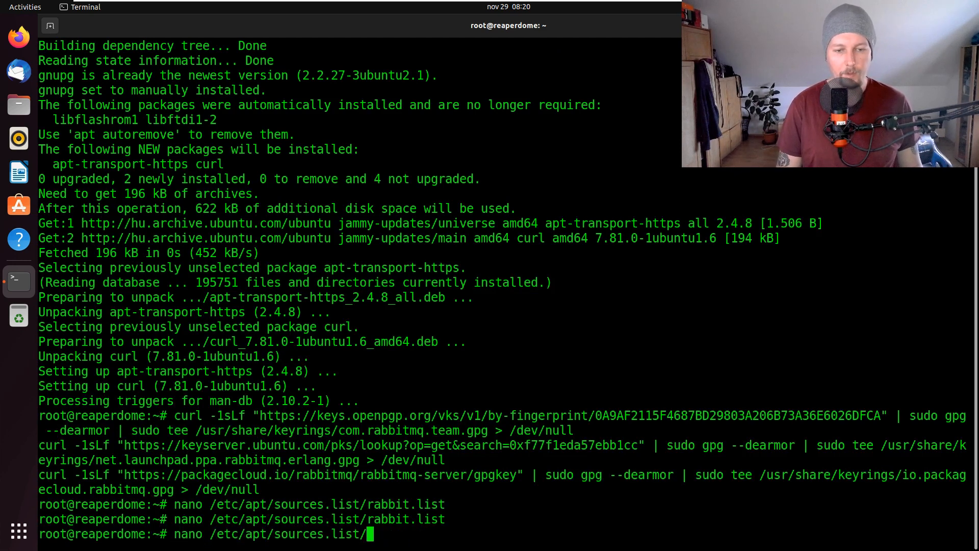
key("Tab")
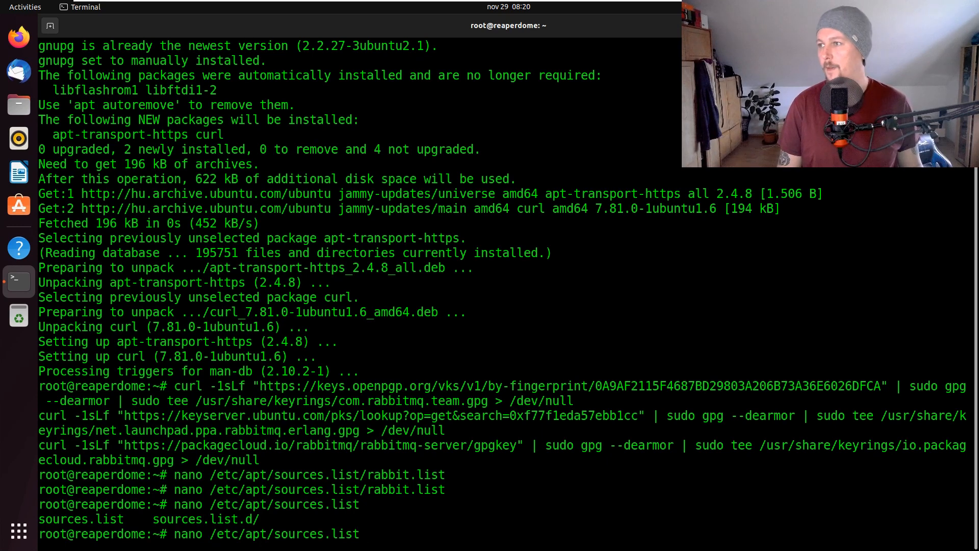
type(".d/rabbit.list")
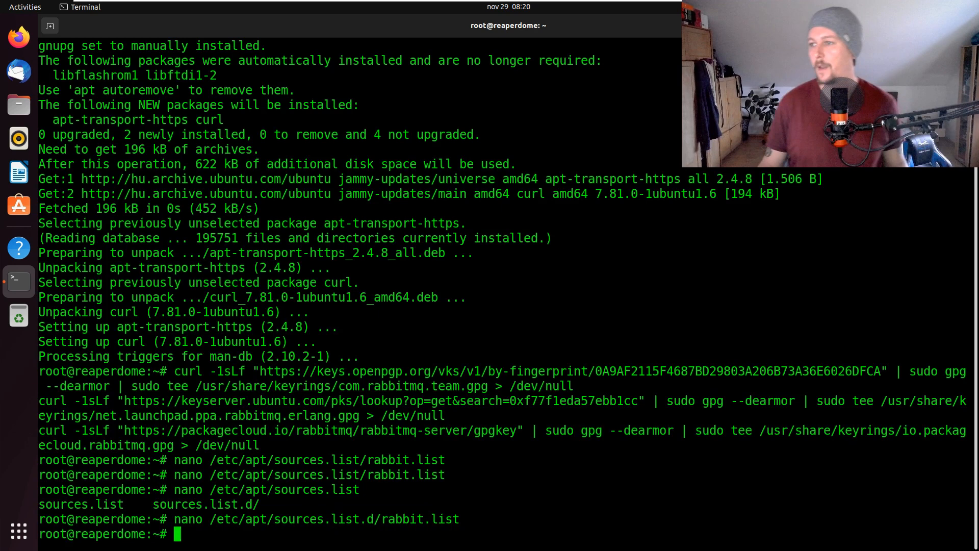
Step: Run apt-get update -y, then apt-get install rabbitmq-server -y --fix-missing
type("apt.")
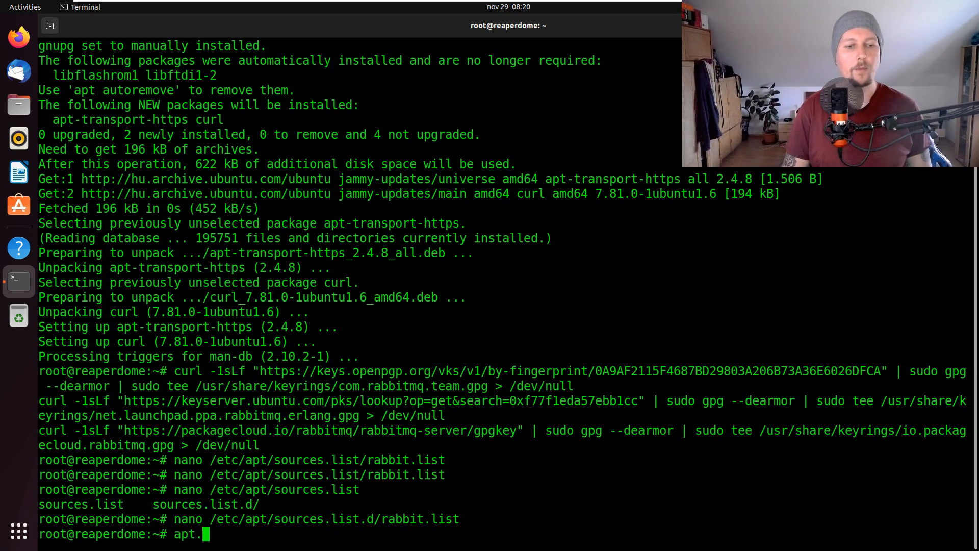
type("-get update -y")
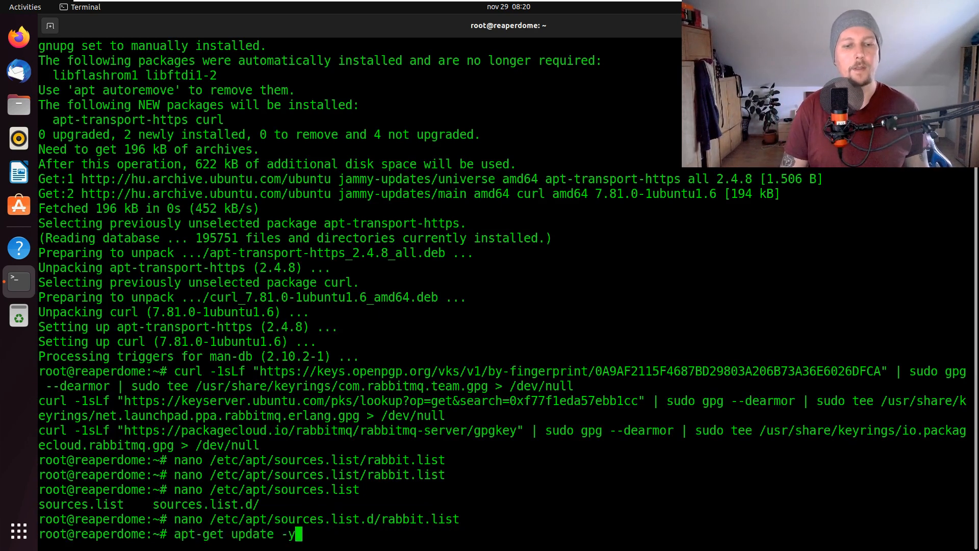
key("Return")
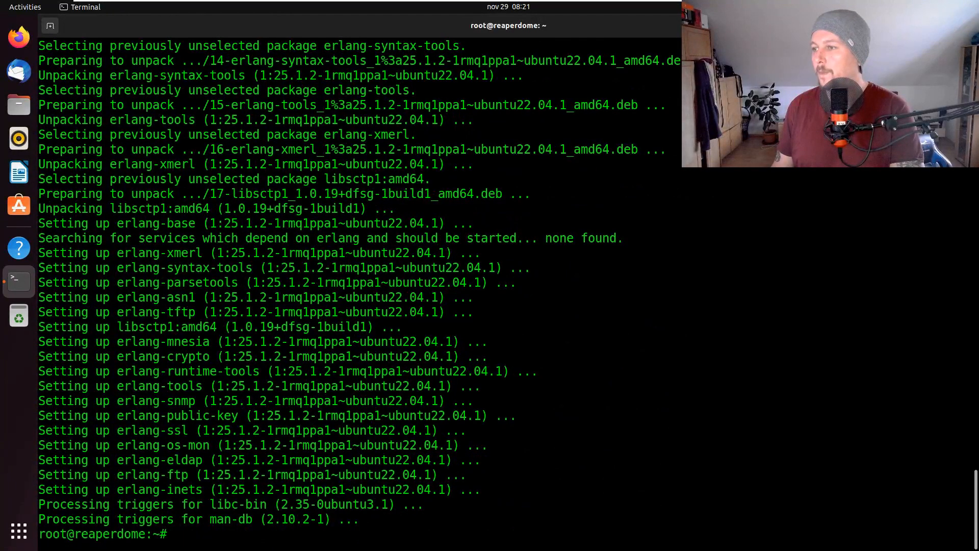
type("apt-get install rabbitmq-server -y --fix-missing")
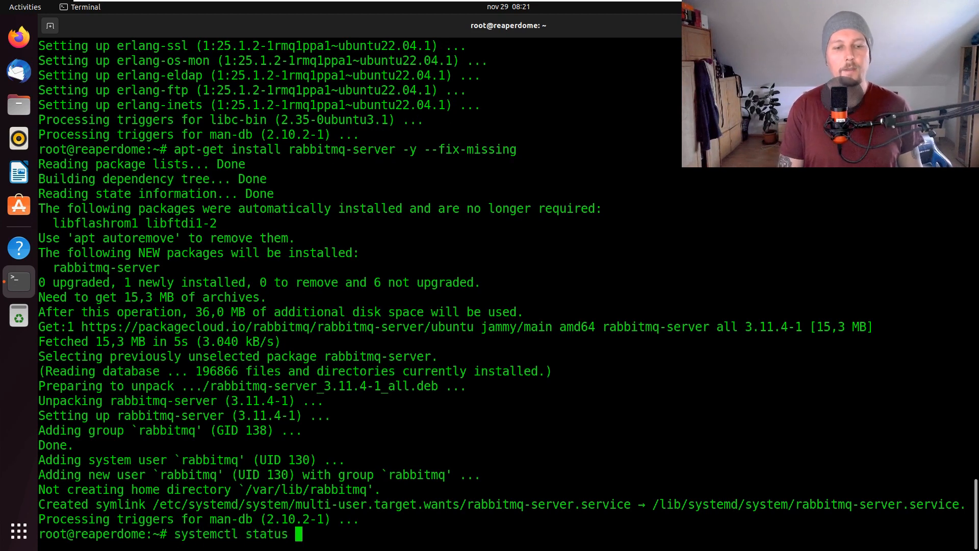
Step: Check systemctl status rabbitmq-server, then run rabbitmq-plugins enable rabbitmq_management
type("rabbitmq-serve")
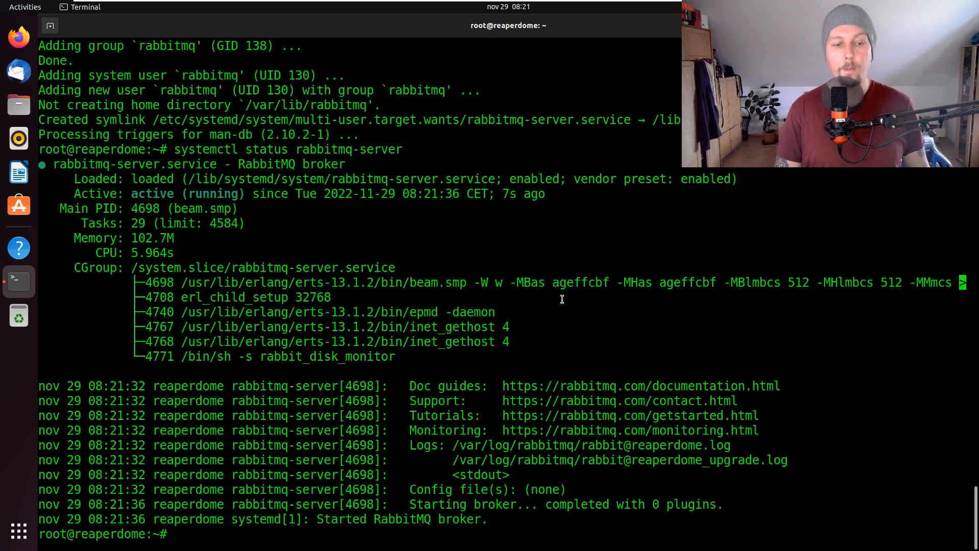
type("rabbit")
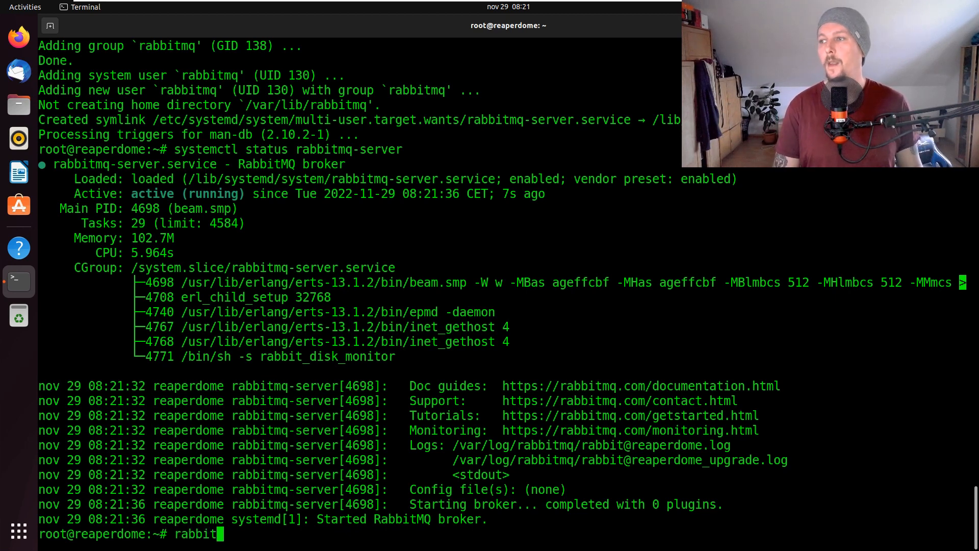
type("mq-plugins enable ra")
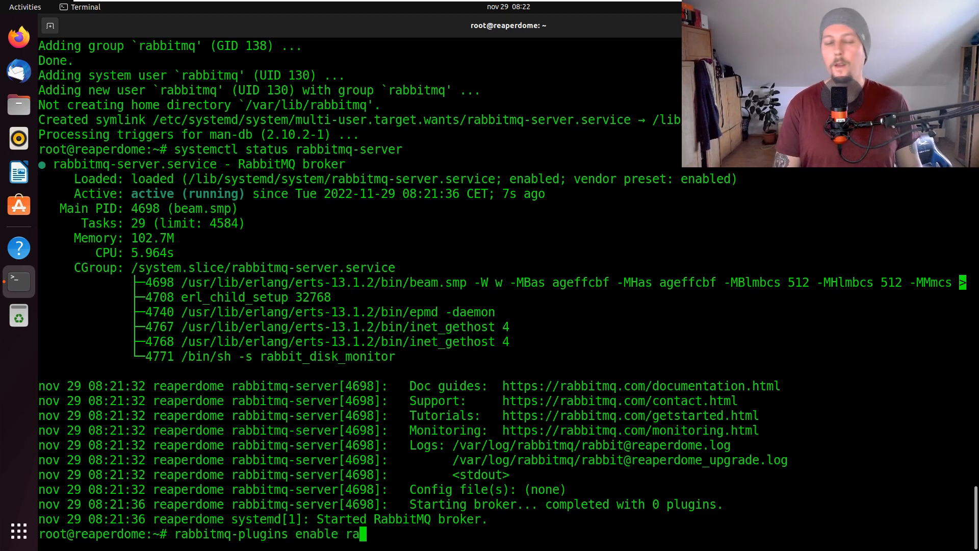
type("bbitmq-")
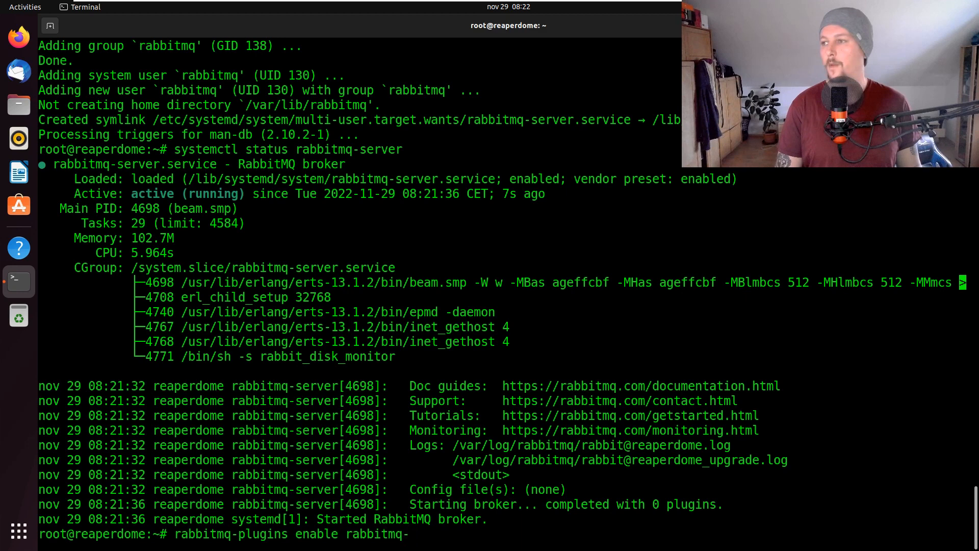
type("manag")
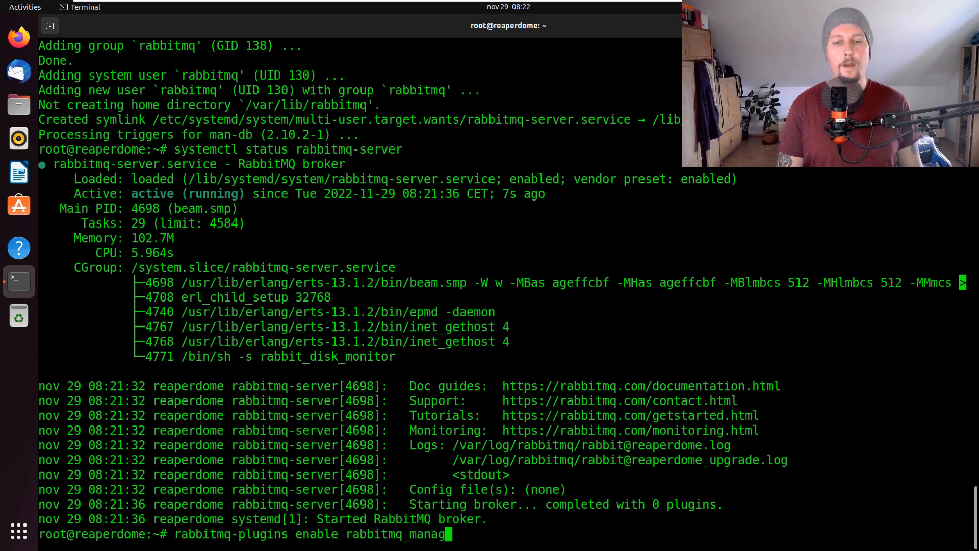
key("Return")
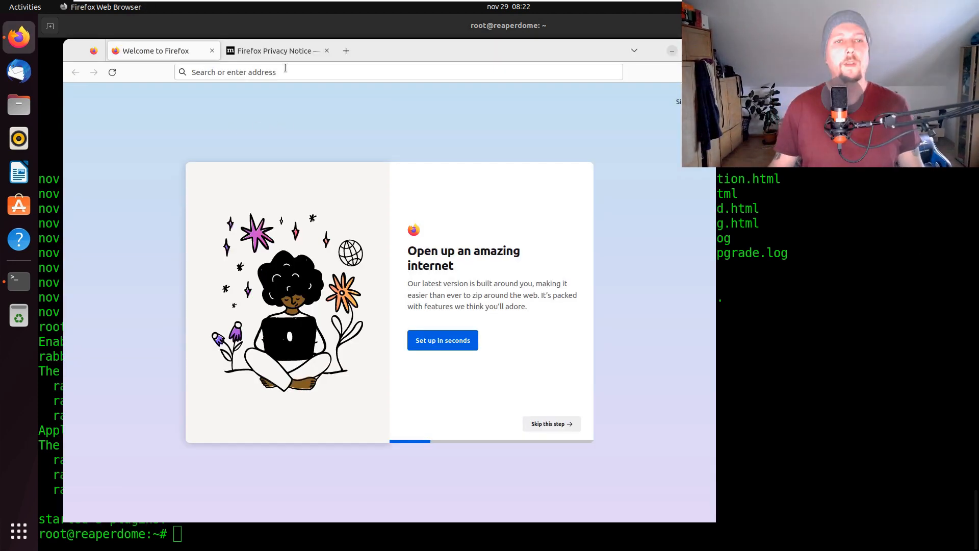
type("http://")
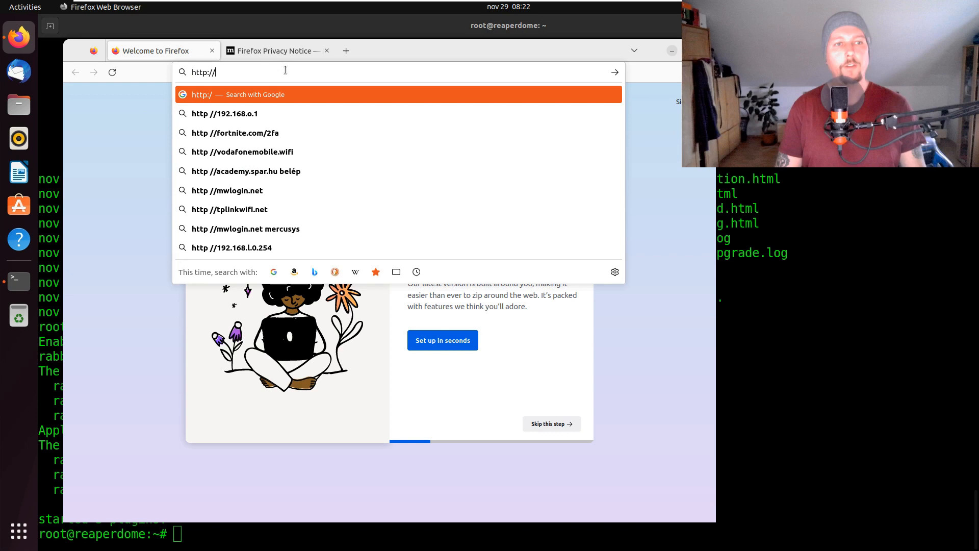
type("localhost")
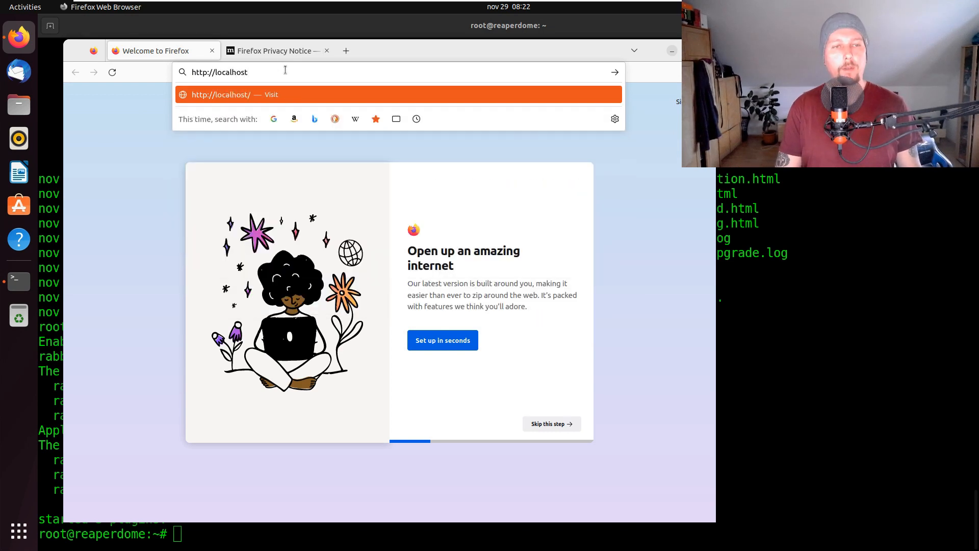
type(":15687")
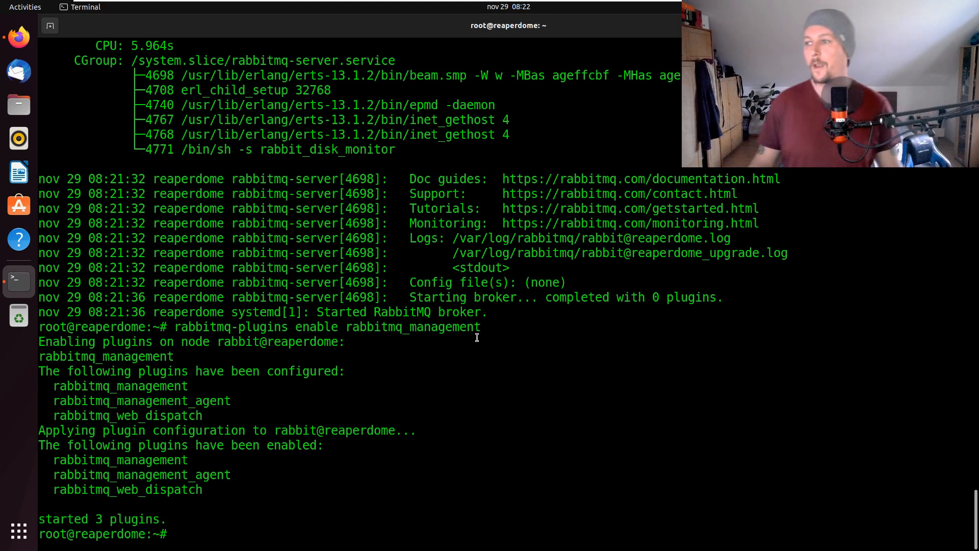
type("ra")
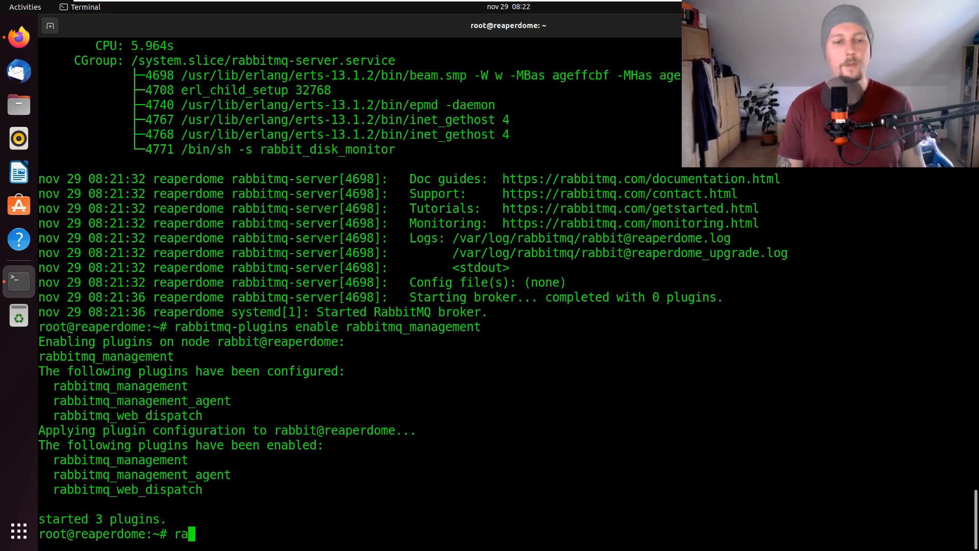
type("bbit")
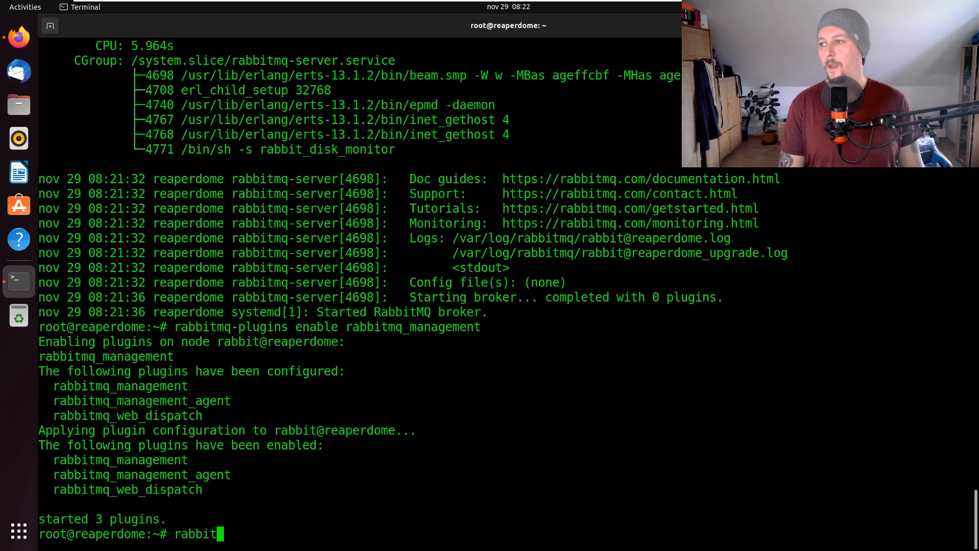
type("mqctl")
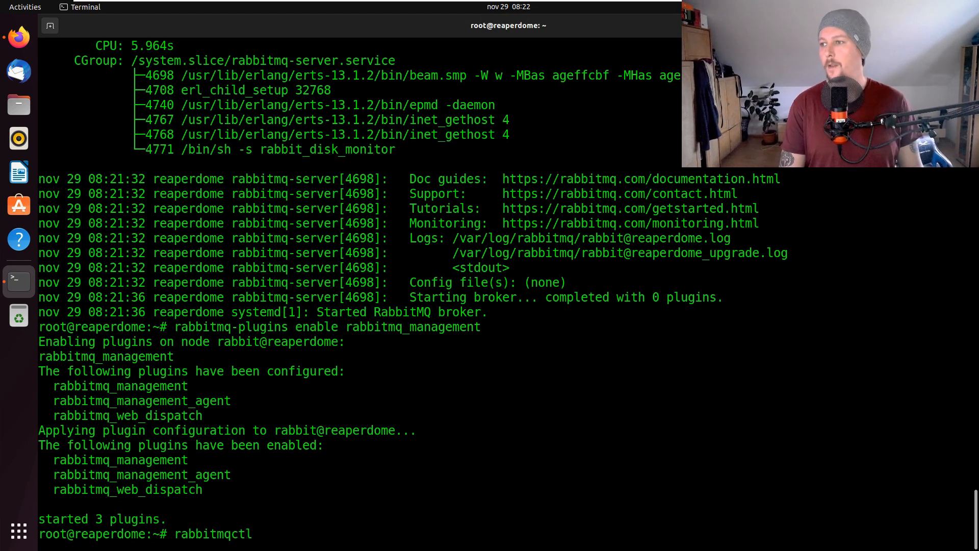
type("add_user")
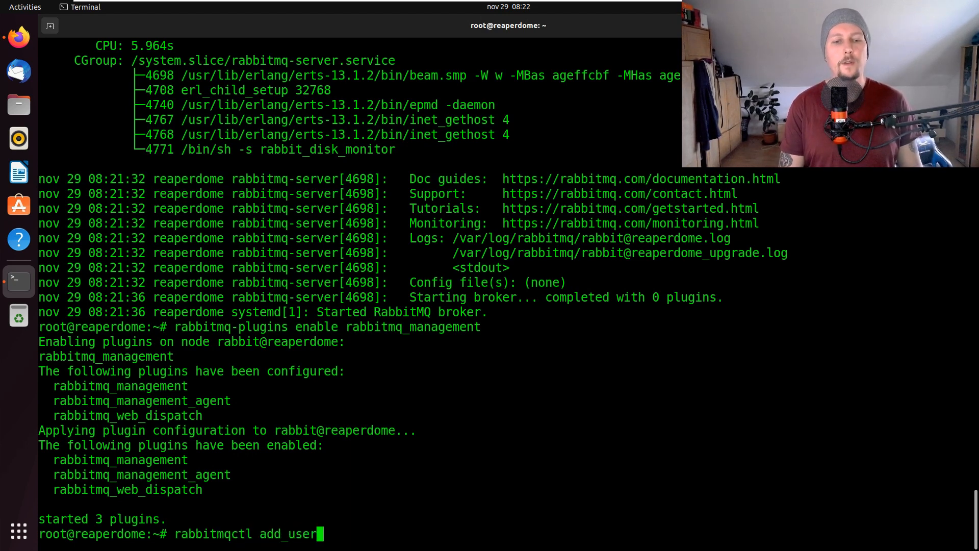
type("r3ap3rpy")
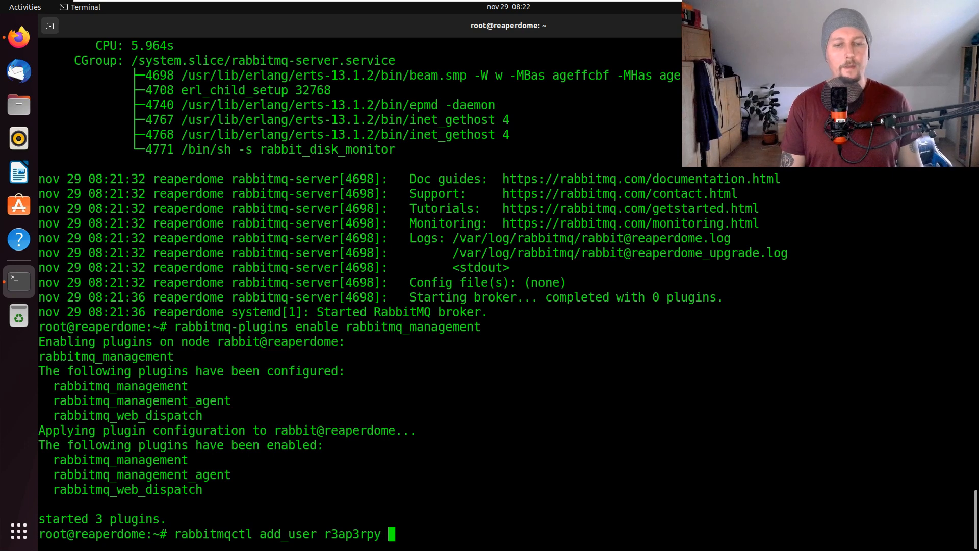
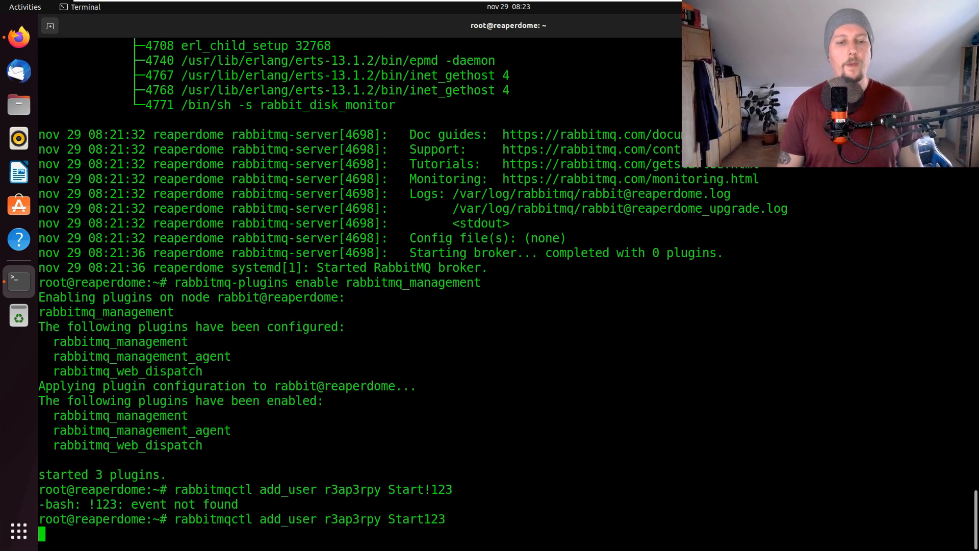
Step: Retry rabbitmqctl add_user r3ap3rpy with a password free of the exclamation mark, creating the user
key("Return")
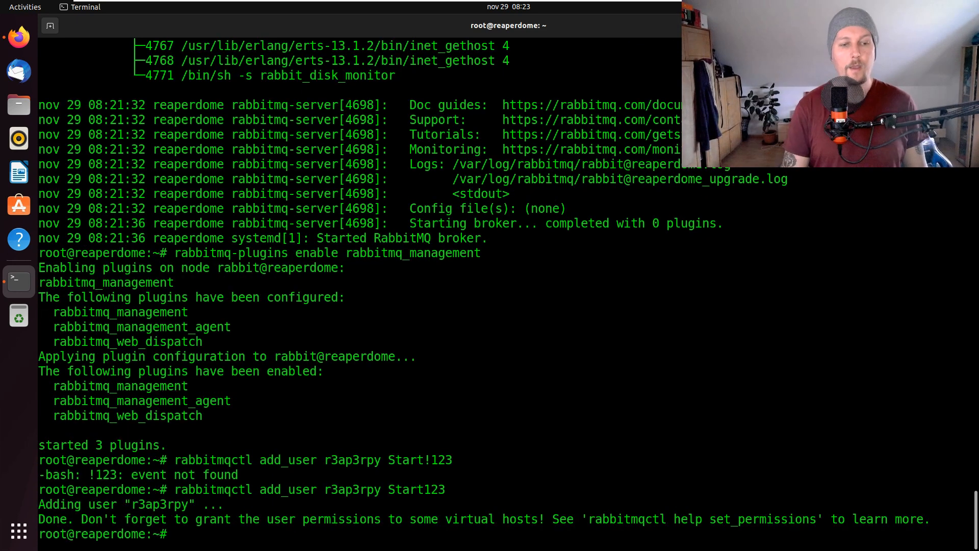
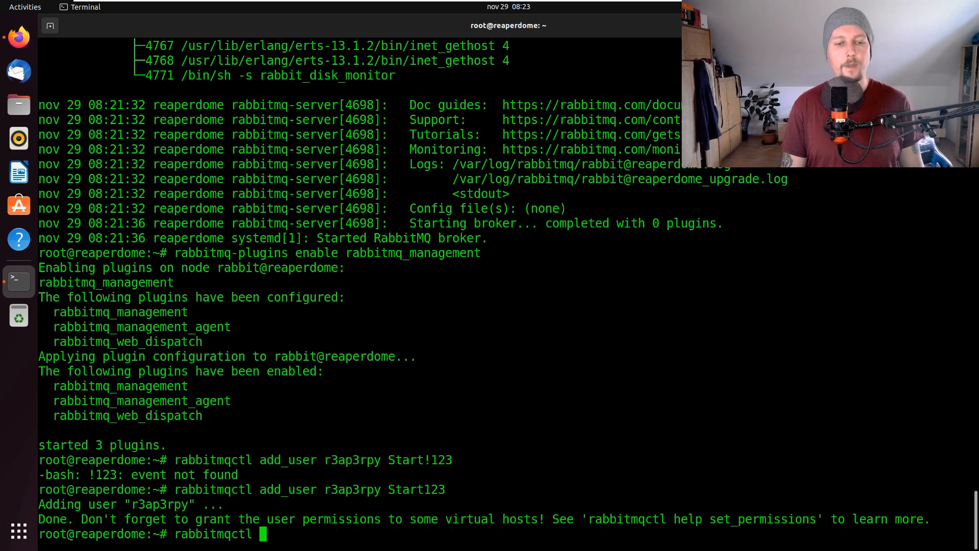
Step: Run rabbitmqctl set_user_tags r3ap3rpy administrator
type("set_user")
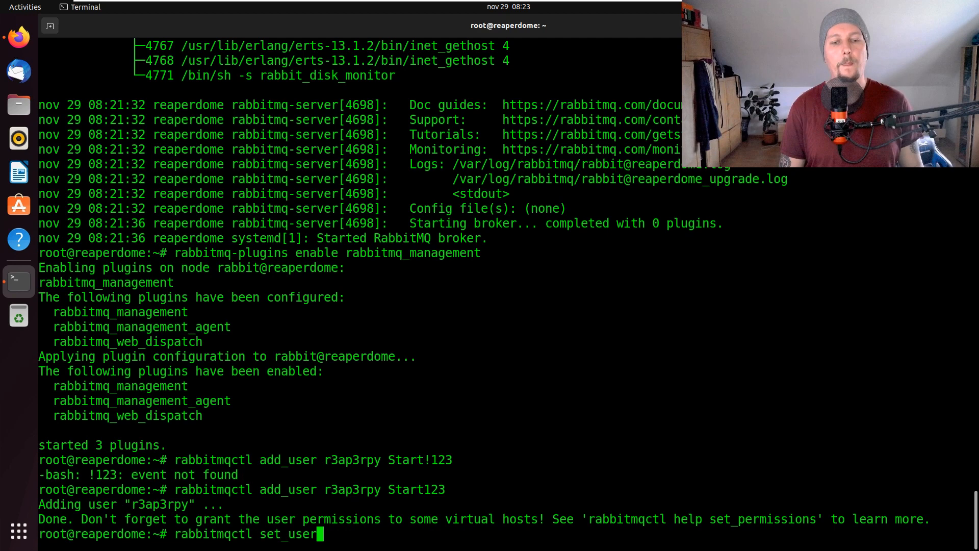
type("_tags")
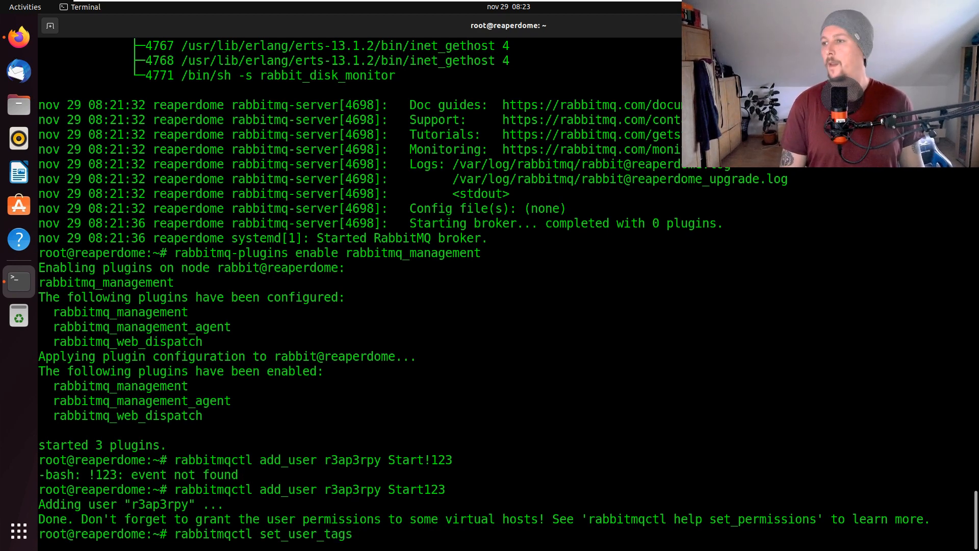
type("r3ap3rpy")
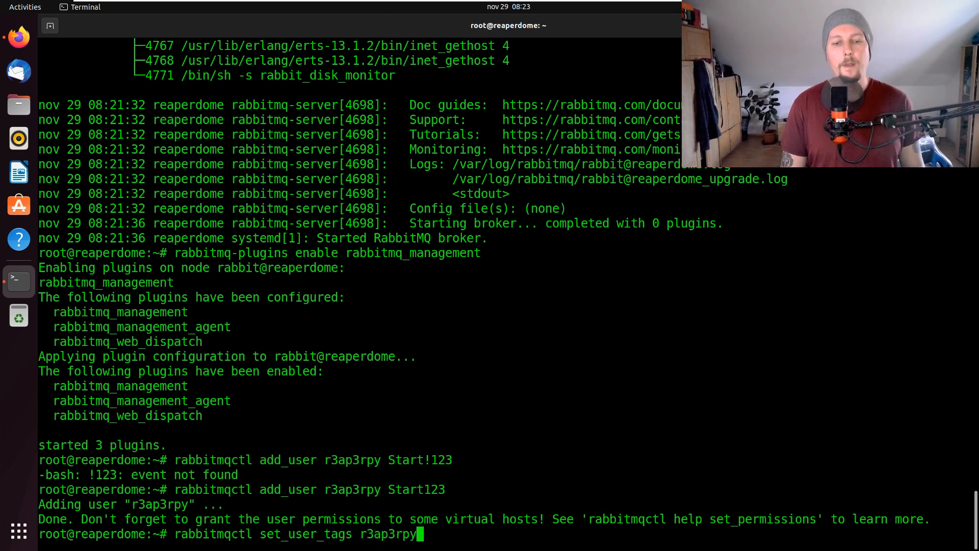
type("administrat")
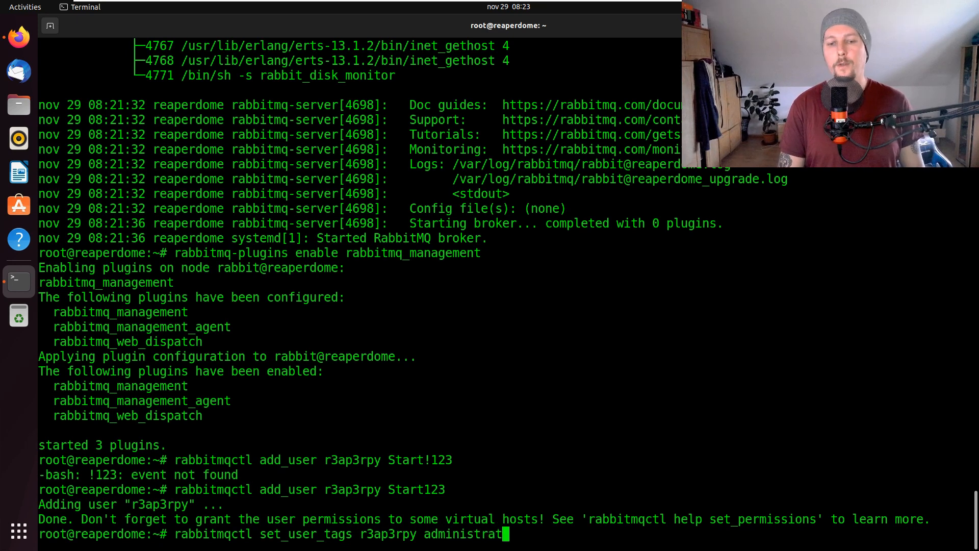
key("Return")
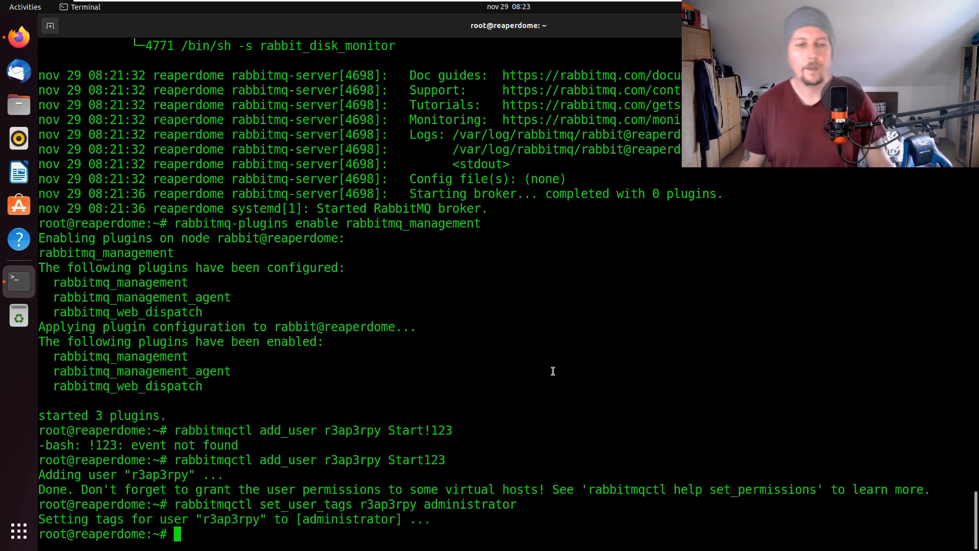
Step: Log in to RabbitMQ Management as r3ap3rpy and decline Firefox's save-login prompt
left_click(17, 36)
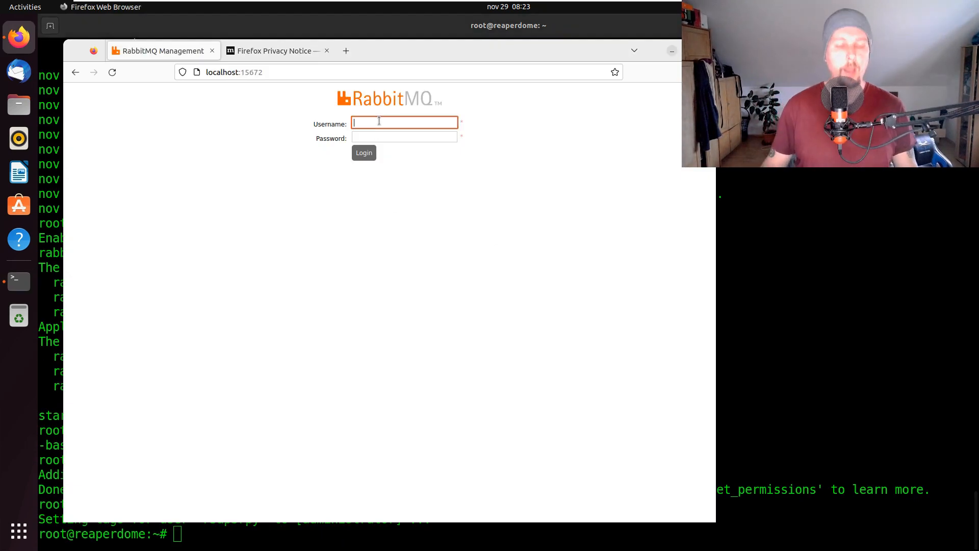
type("r3ap3rdy")
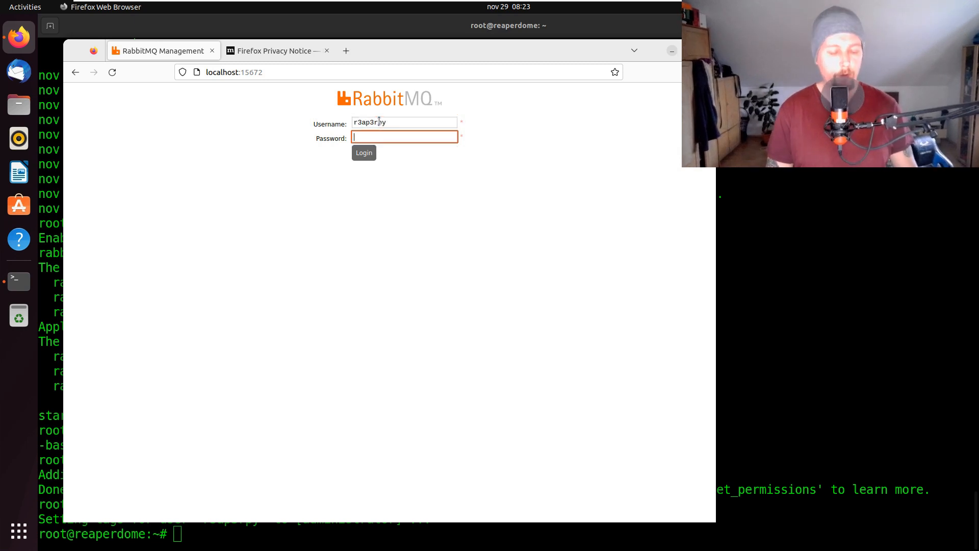
type("password")
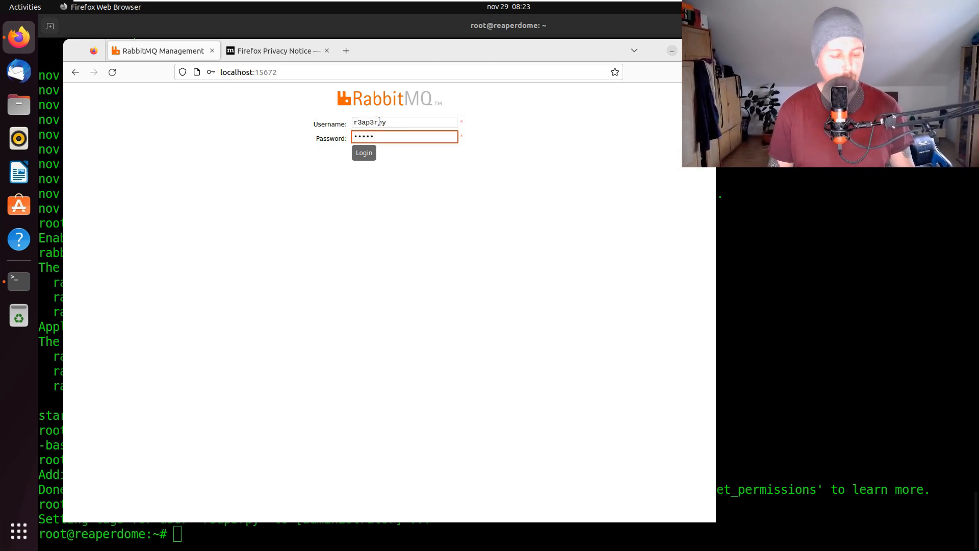
left_click(363, 152)
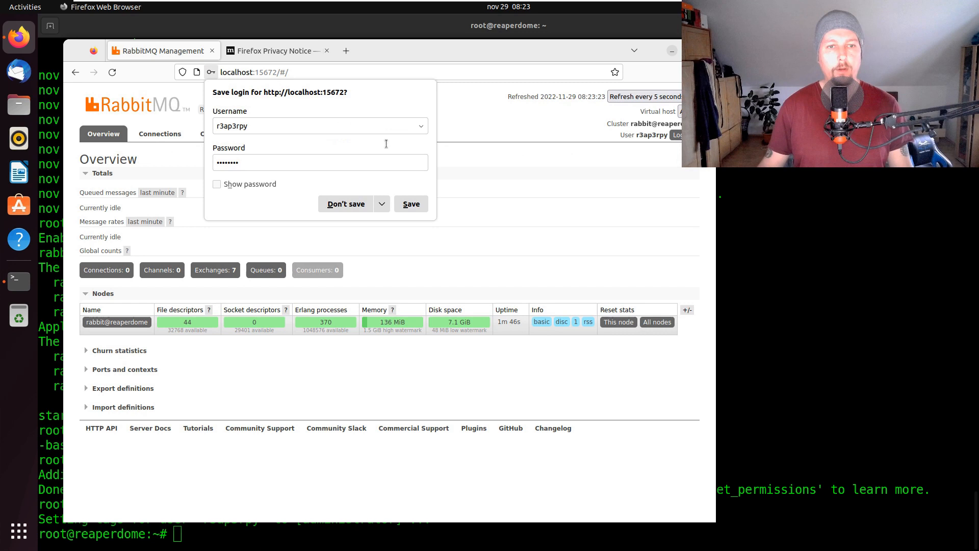
left_click(345, 204)
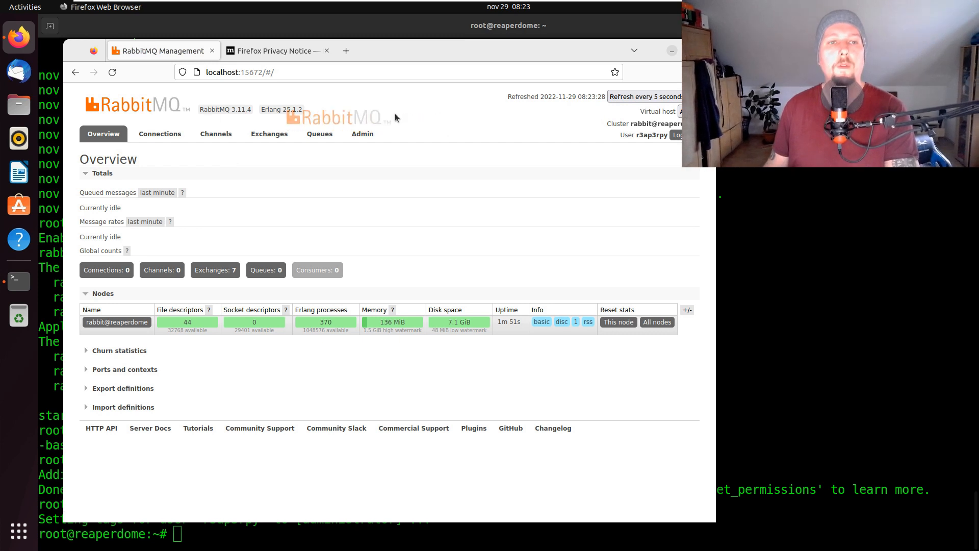
mouse_move(225, 109)
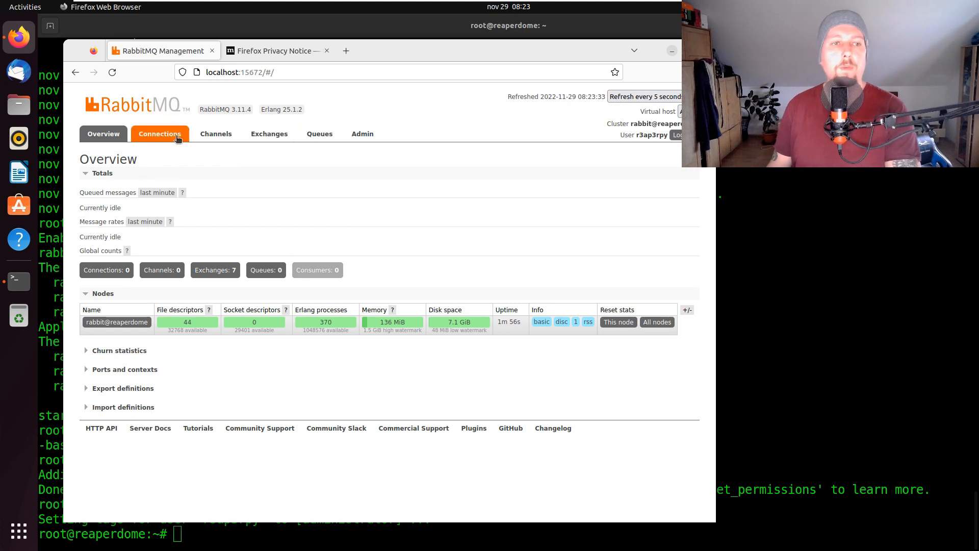
Step: Show the Exchanges page listing the seven default RabbitMQ exchanges
left_click(269, 134)
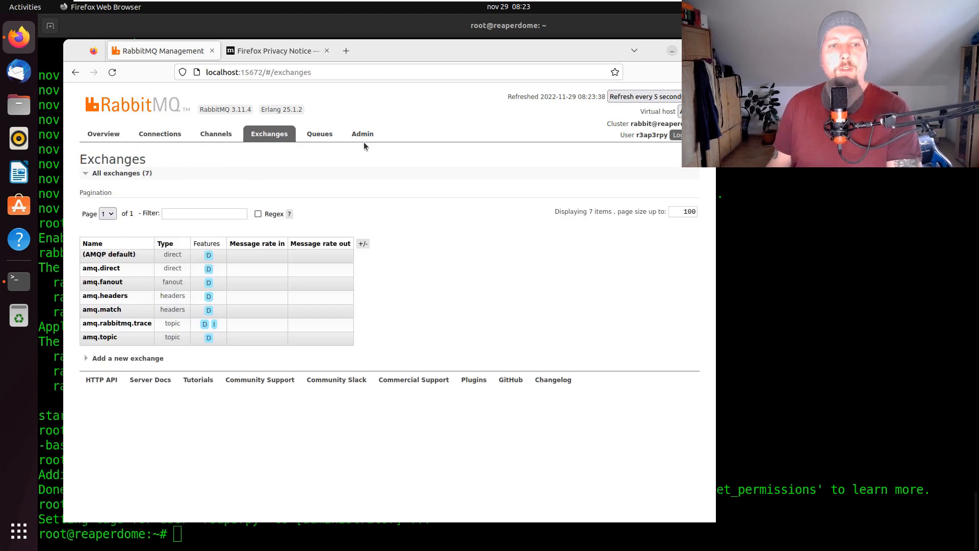
left_click(361, 134)
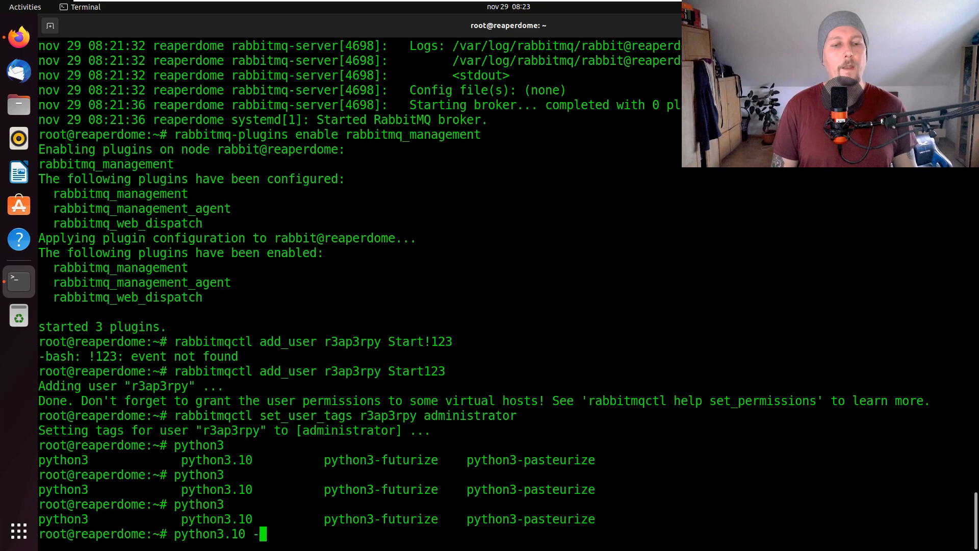
Step: Run python3.10 -m pip freeze and find that pip is missing
type("m pip free")
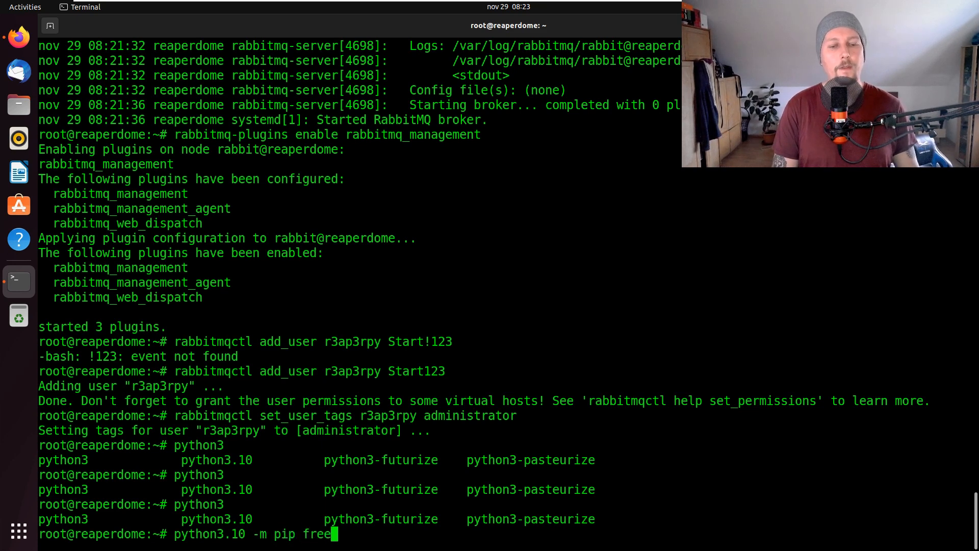
key("Return")
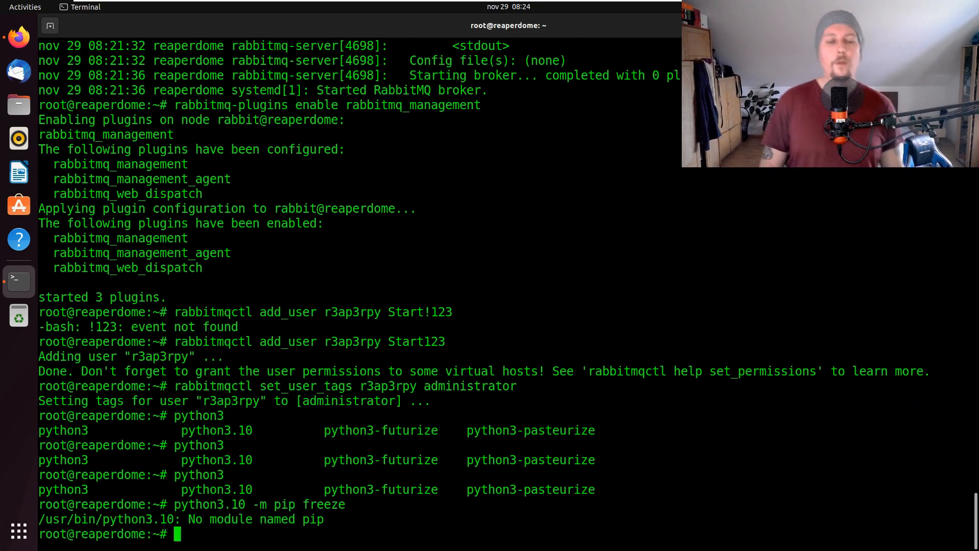
Step: Install python3-pip and python3-dev with apt-get
type("apt-get i")
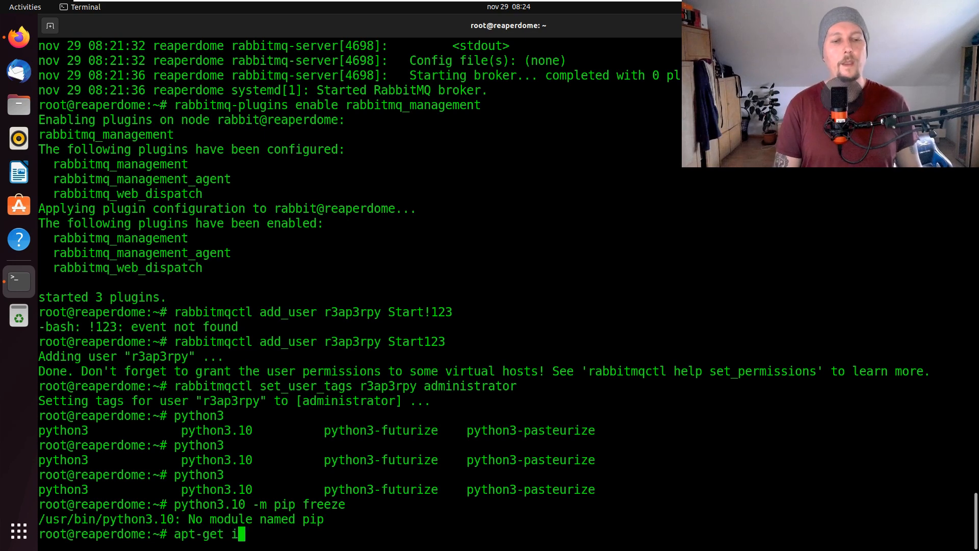
type("nstall python3-pip p")
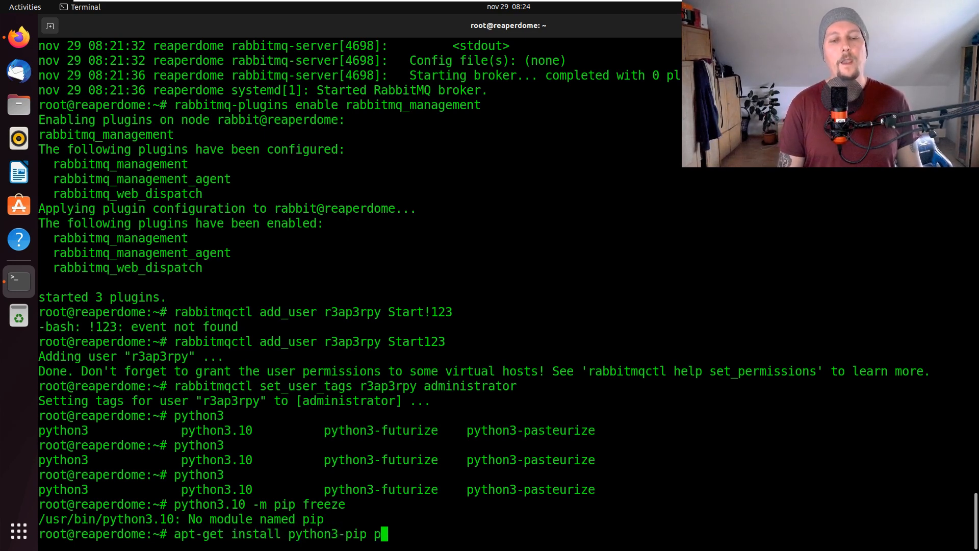
type("ython3-dev")
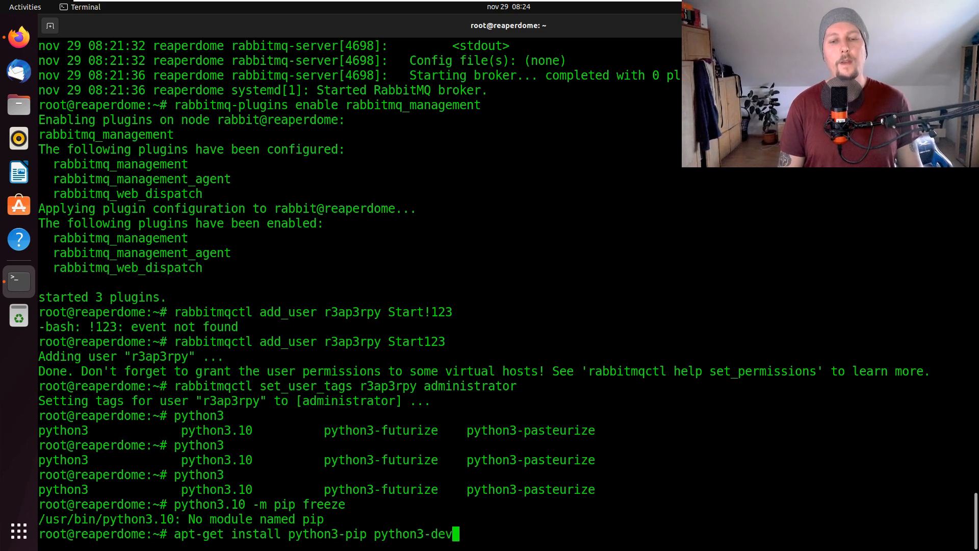
key("Return")
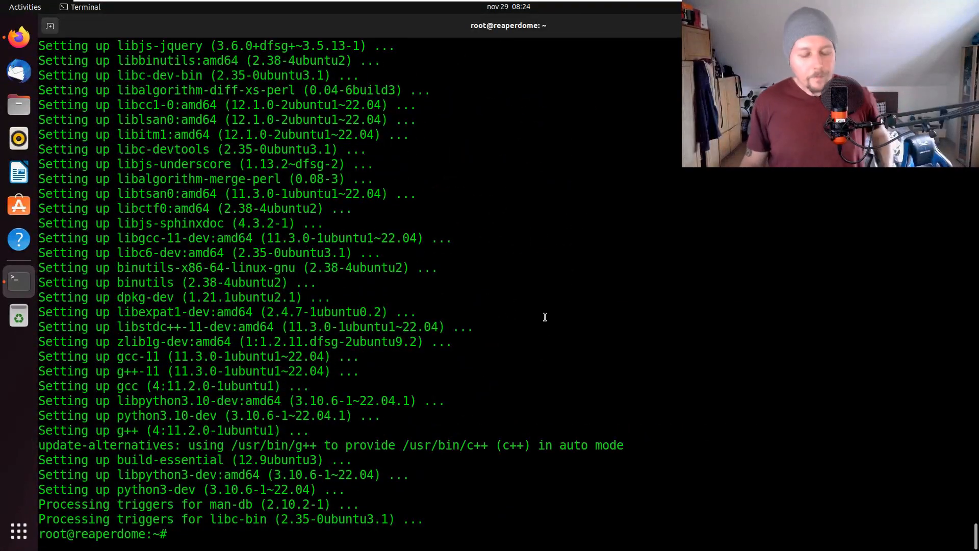
Step: Run python3 -m pip install "celery[librabbitmq]"; the librabbitmq build fails without git
type("python3-")
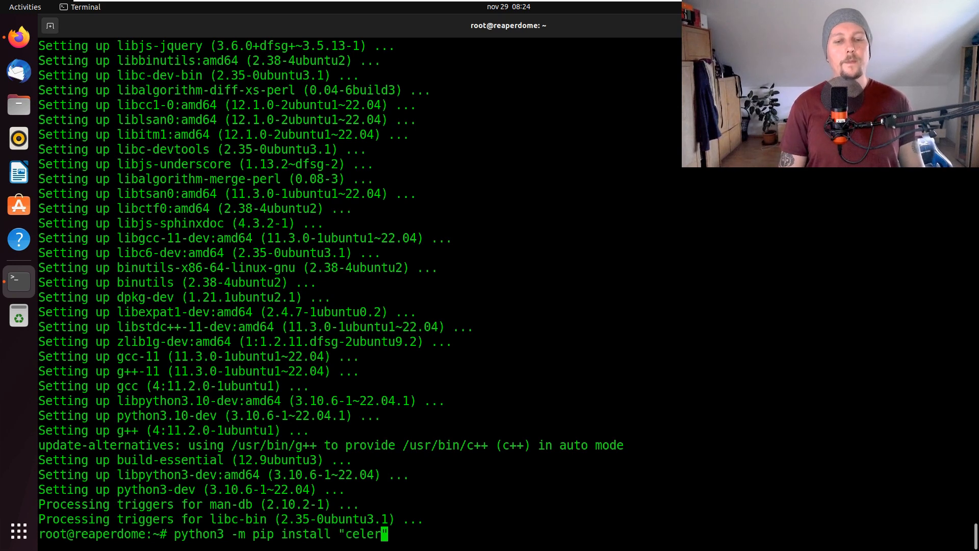
type("[rabbit]")
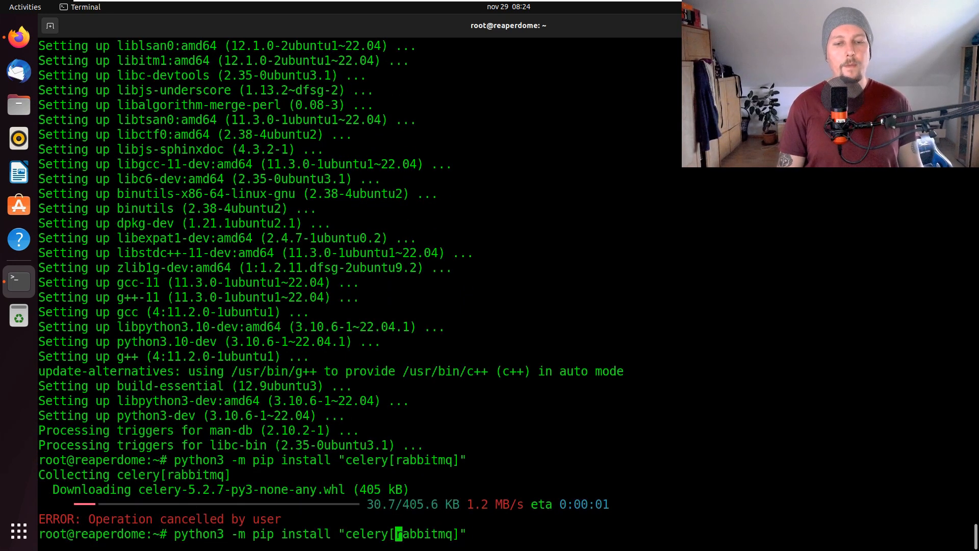
type("lib")
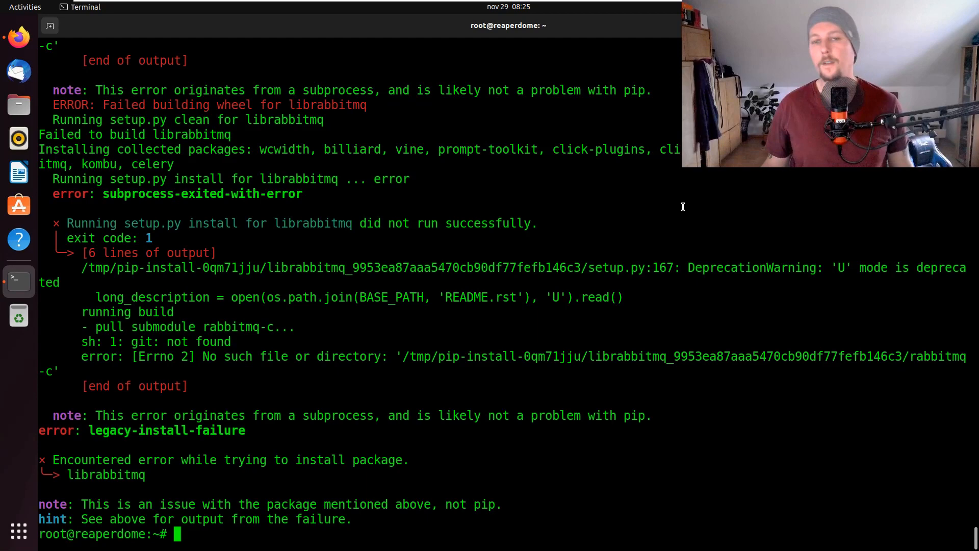
Step: Install git with apt-get so librabbitmq can fetch its sources
type("apt-g")
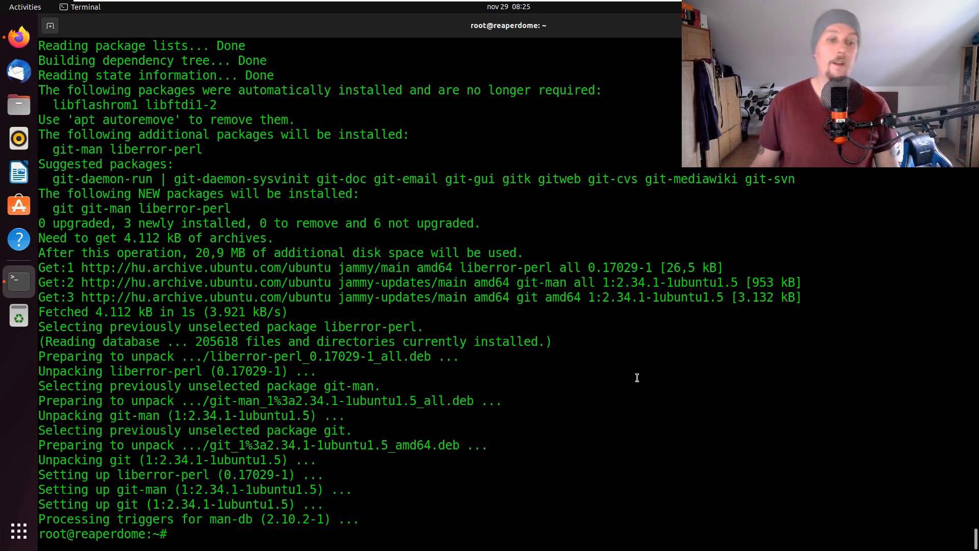
Step: Install autoconf, automake, pkg-config and libtool with apt-get -y --no-install-recommends
type("apt-get install  autoconf")
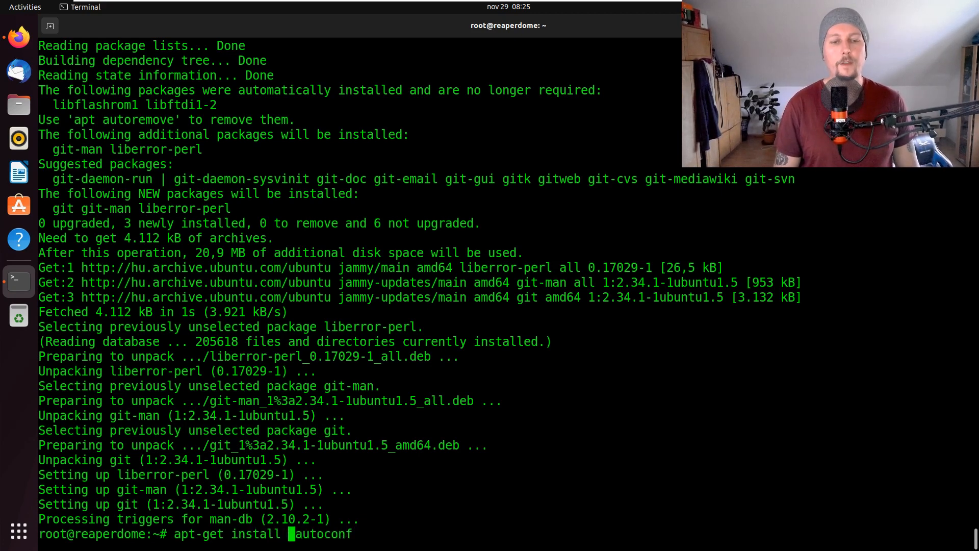
type("-y --no-install-recommends")
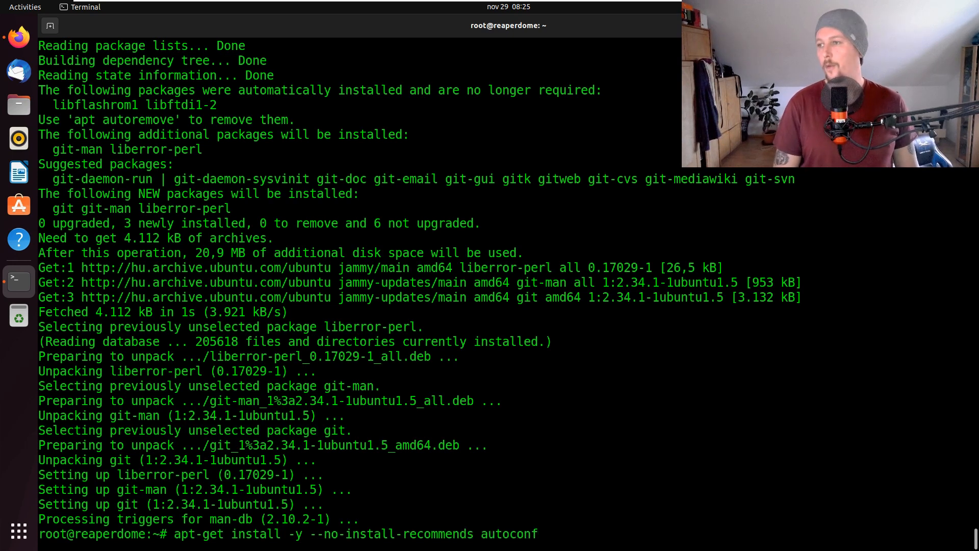
type("automak")
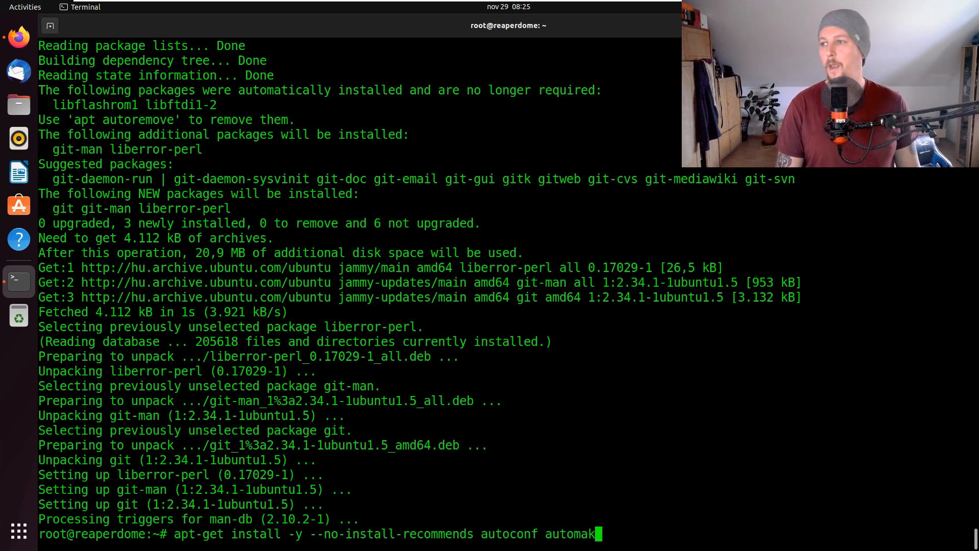
type("pkg-")
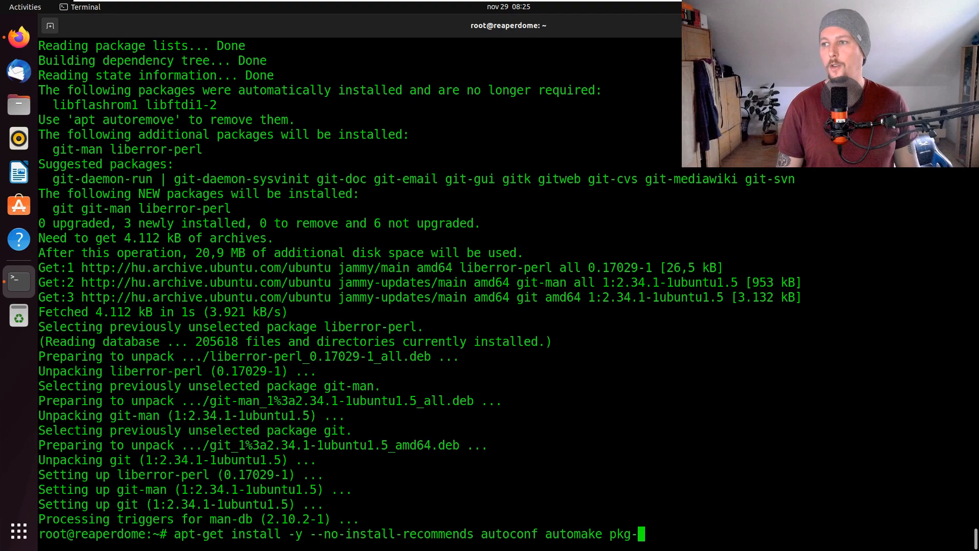
type("config libto")
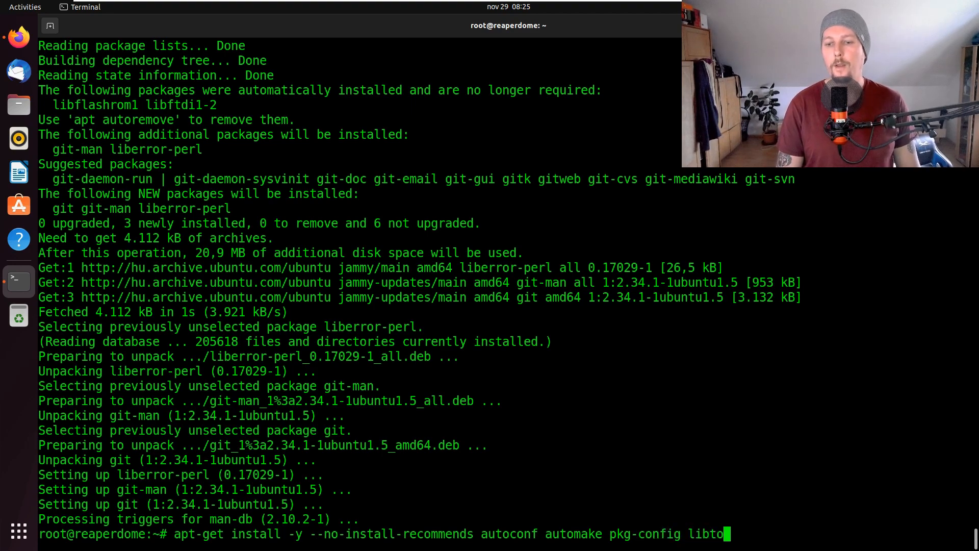
key("Return")
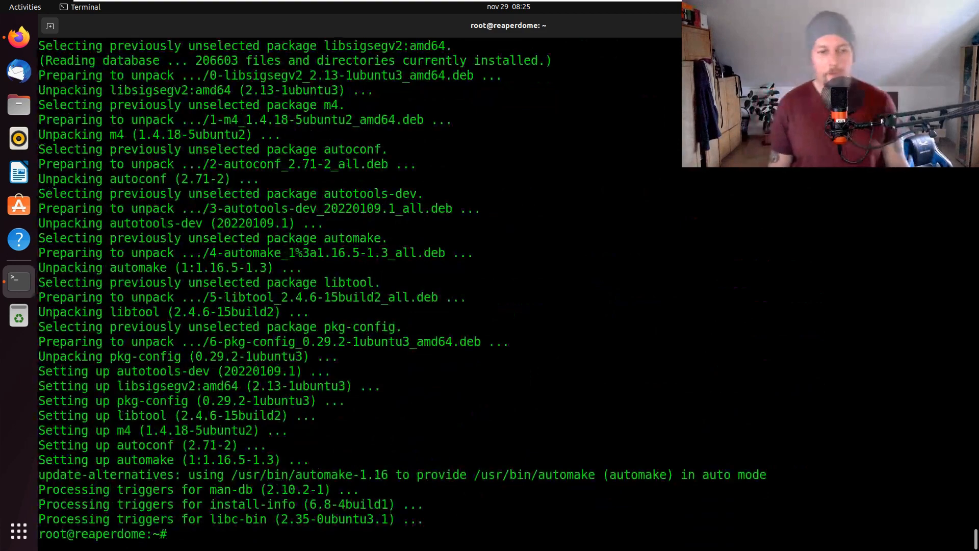
Step: Install celery[librabbitmq] with pip, now building librabbitmq successfully
type("python3 -m pip install \"celery[librabbitmq]\"")
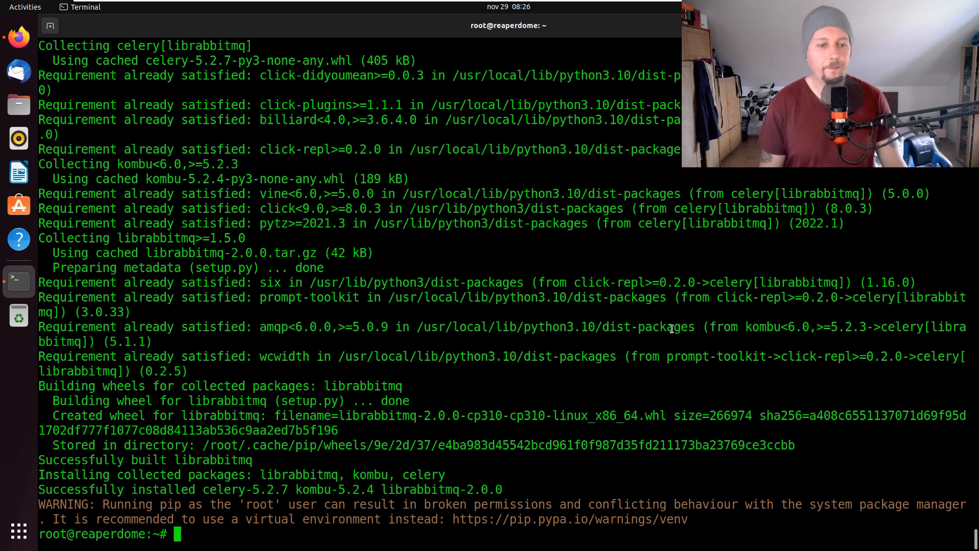
Step: Exit the root shell, make a Desktop/clry folder and change into it
type("exit")
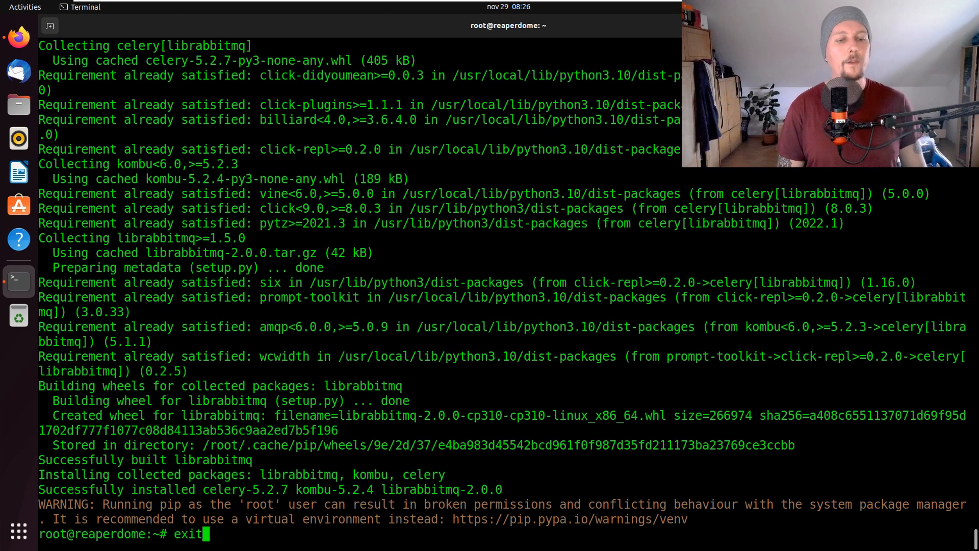
type("mkdir Desktop/clry")
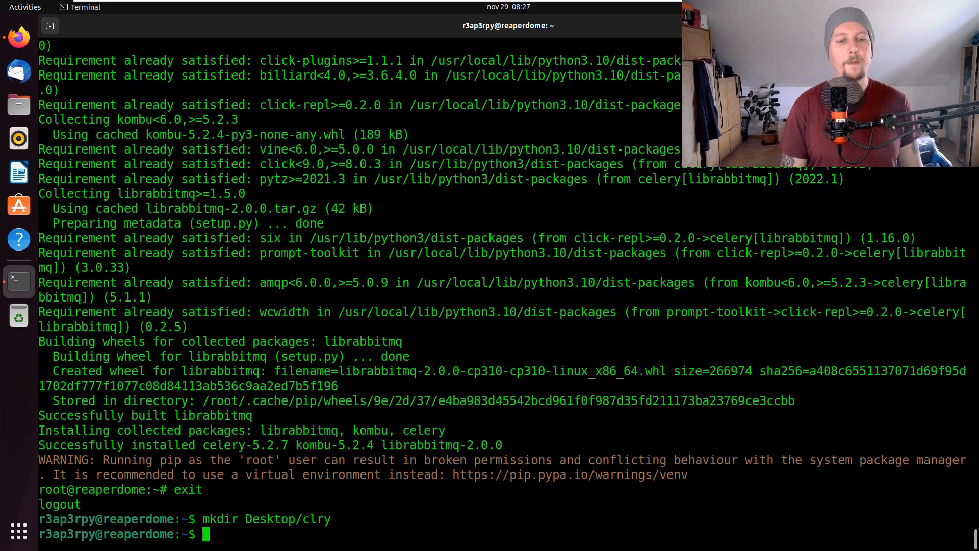
type("cd Desktop/clry/")
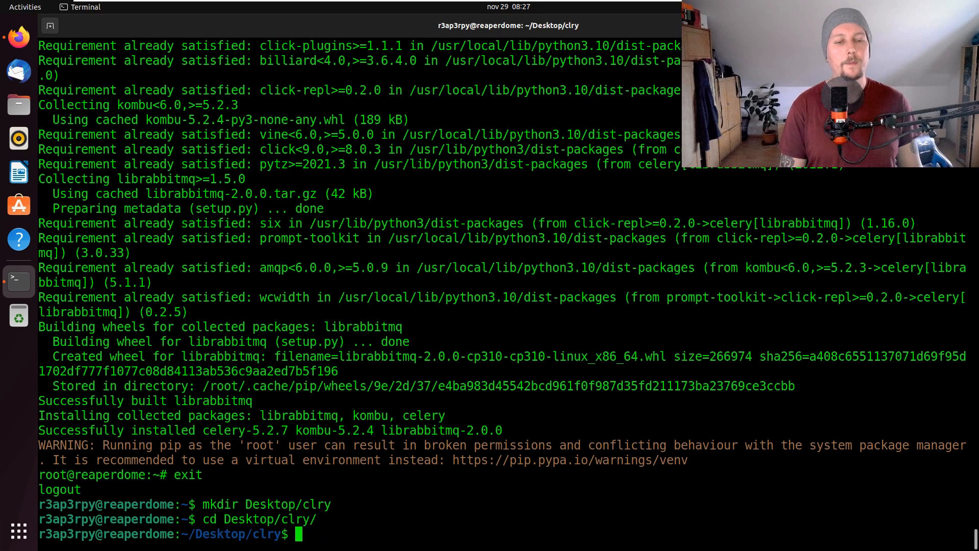
Step: Start a new tasks.py file in nano
type("vi")
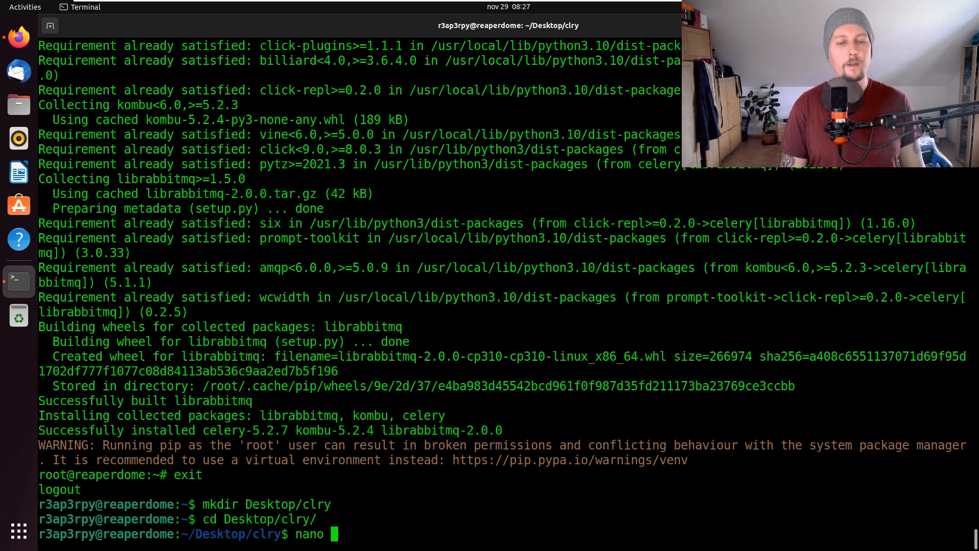
type("tasks.p")
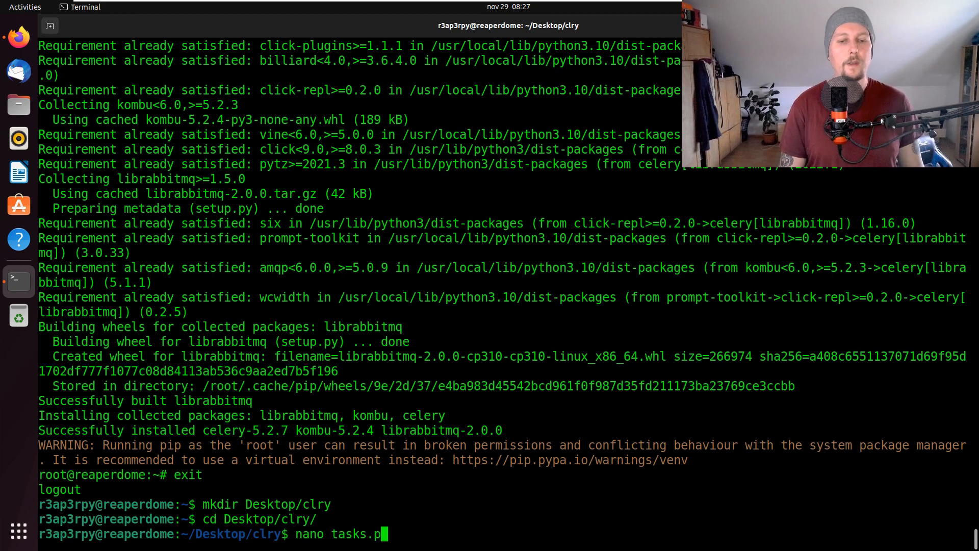
key("Return")
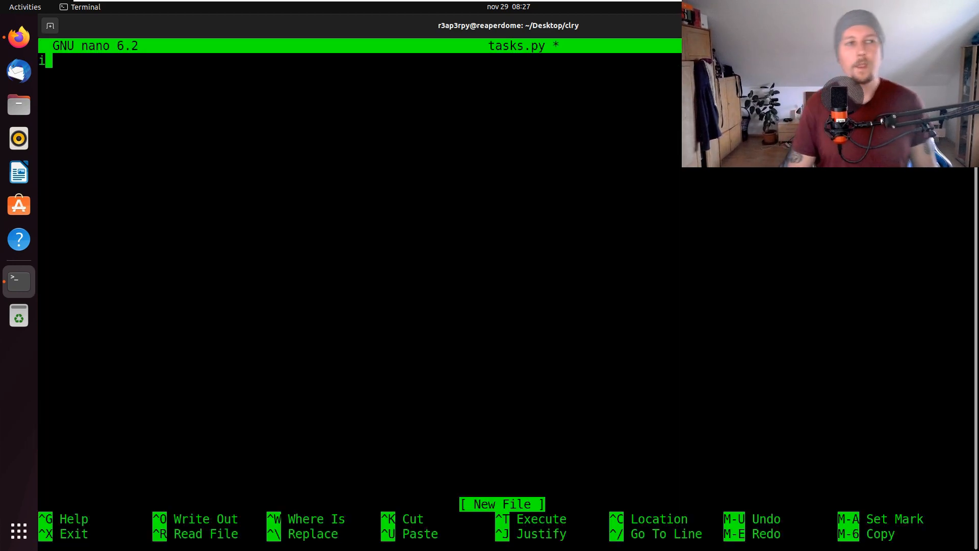
Step: Write the Celery import and app = Celery("hello", broker="ampq://guest@localhost/")
type("from")
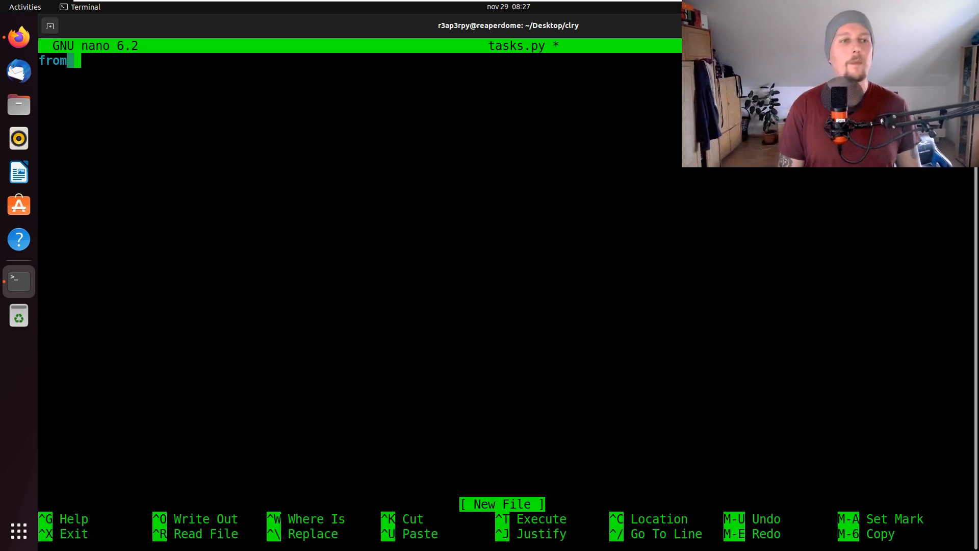
type("celery impo")
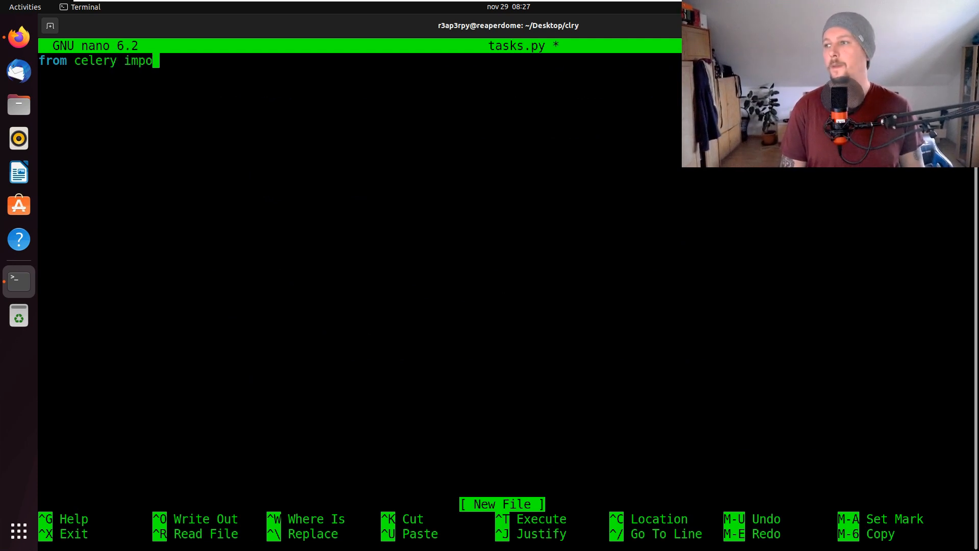
type("rt Celery")
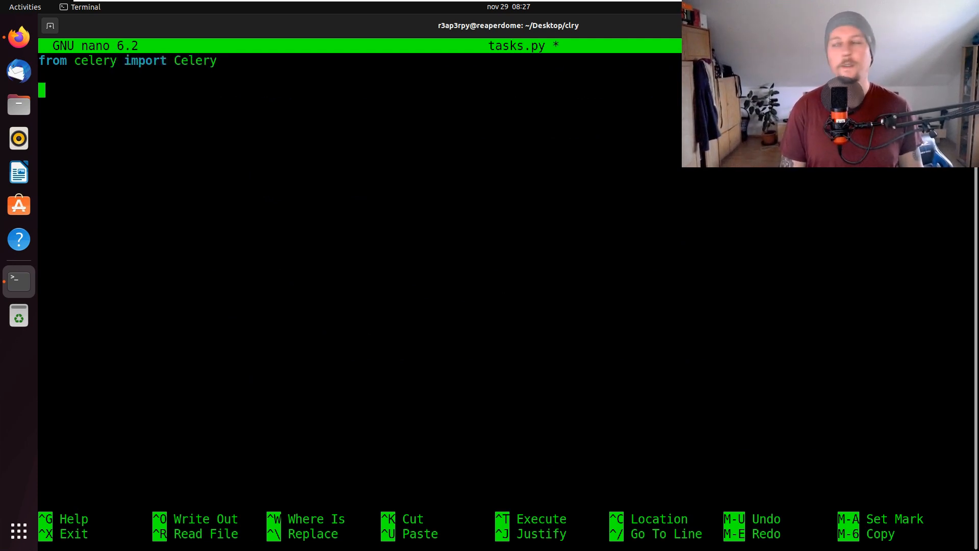
type("app = C")
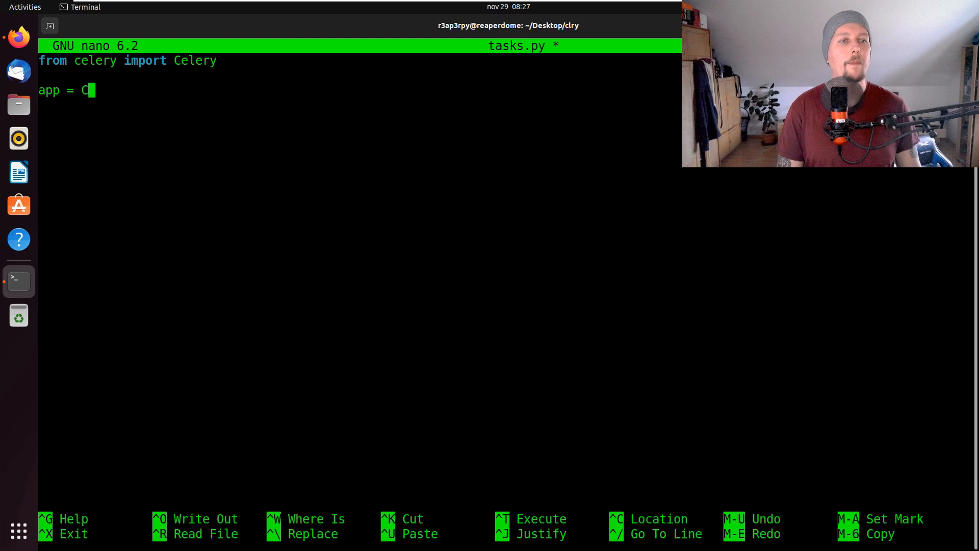
type("elery()")
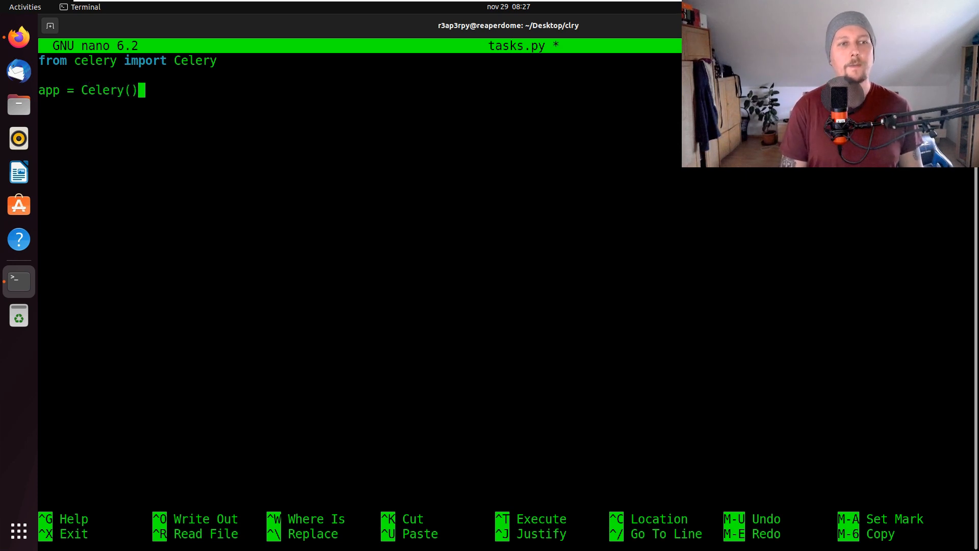
type("\"\"")
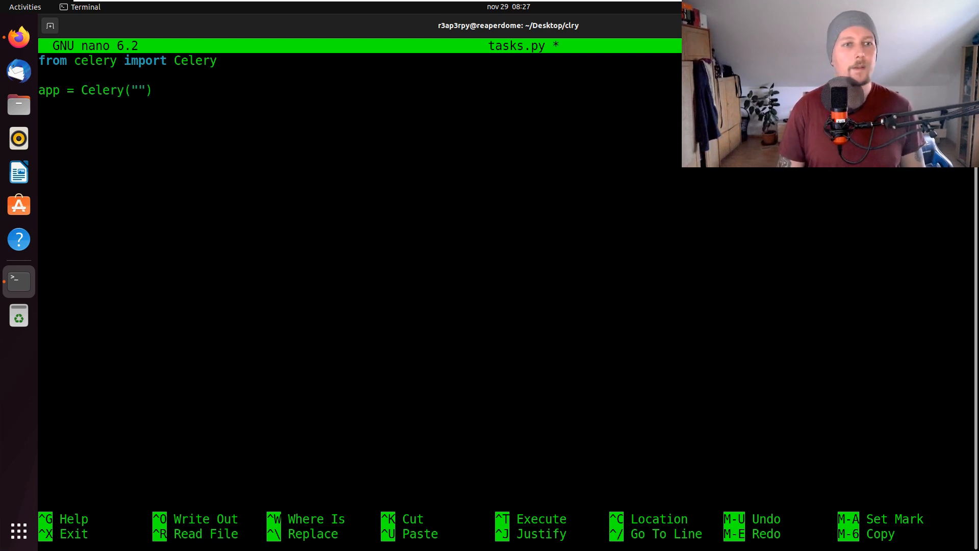
type("hello\",broker=")
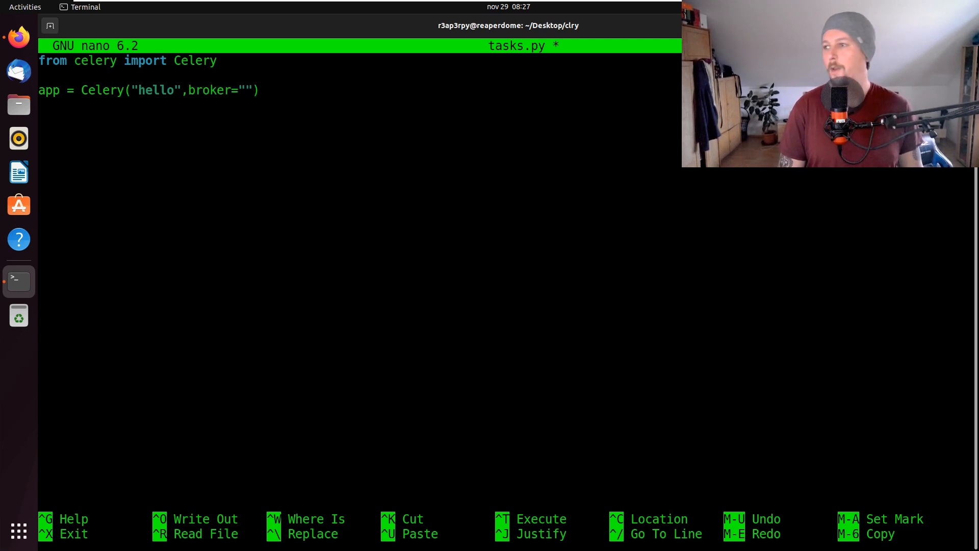
type("ampq")
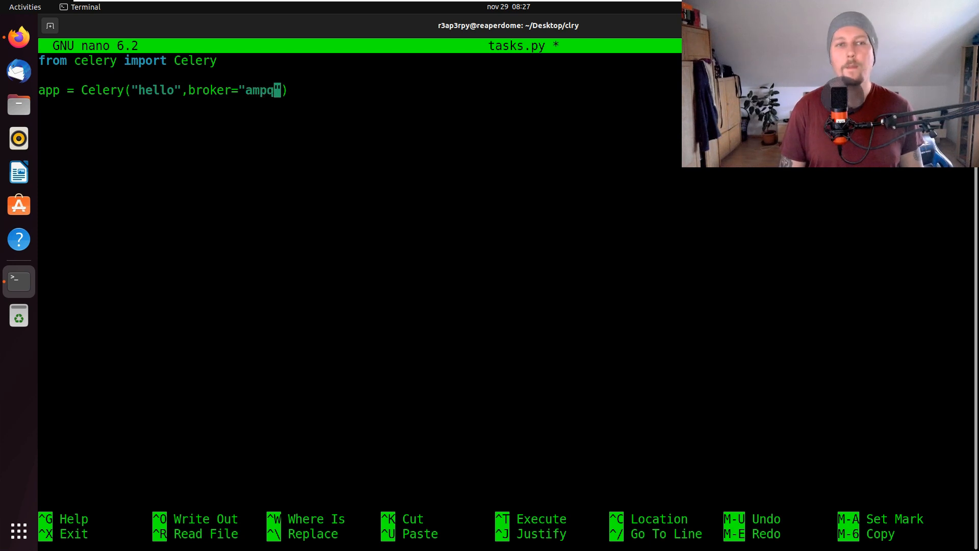
type("://")
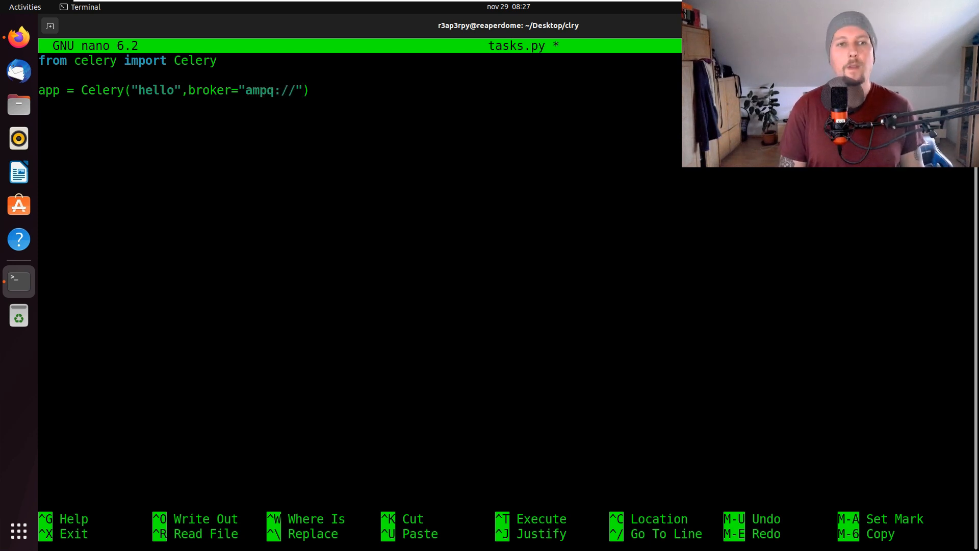
type("guest@loc")
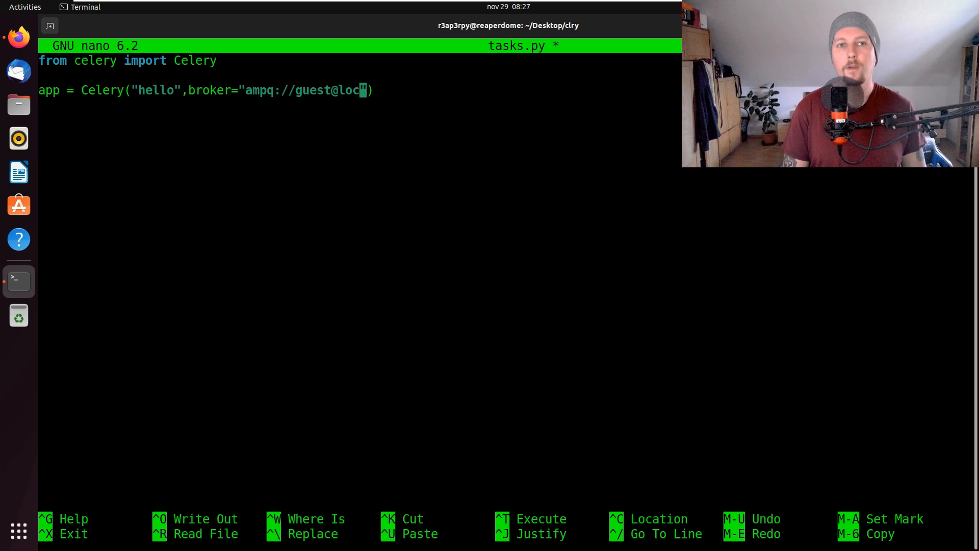
type("alhost/\")")
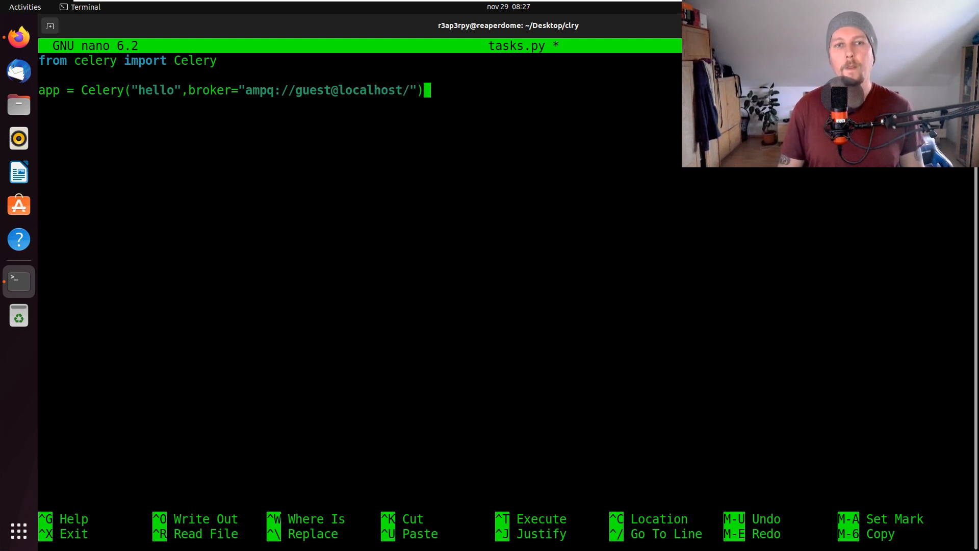
type("@ap")
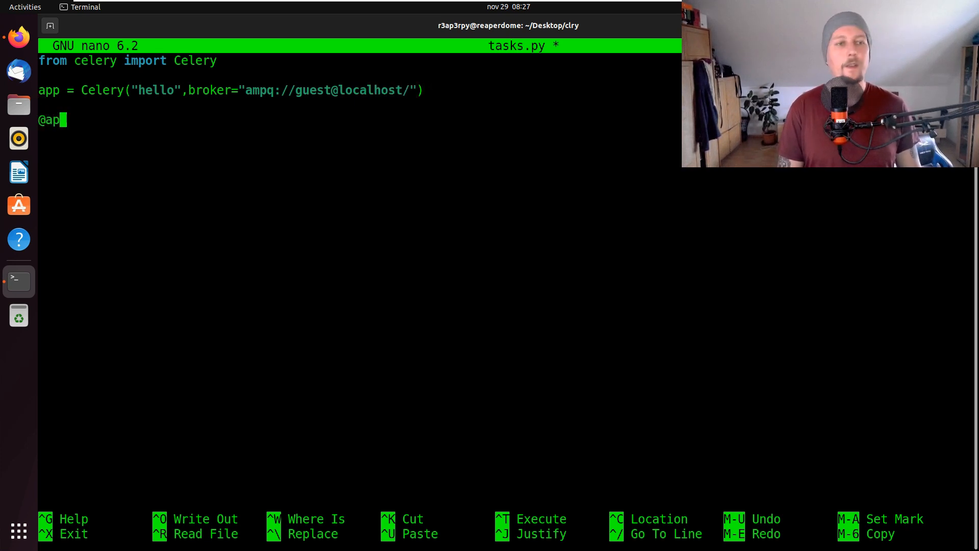
type("p.task")
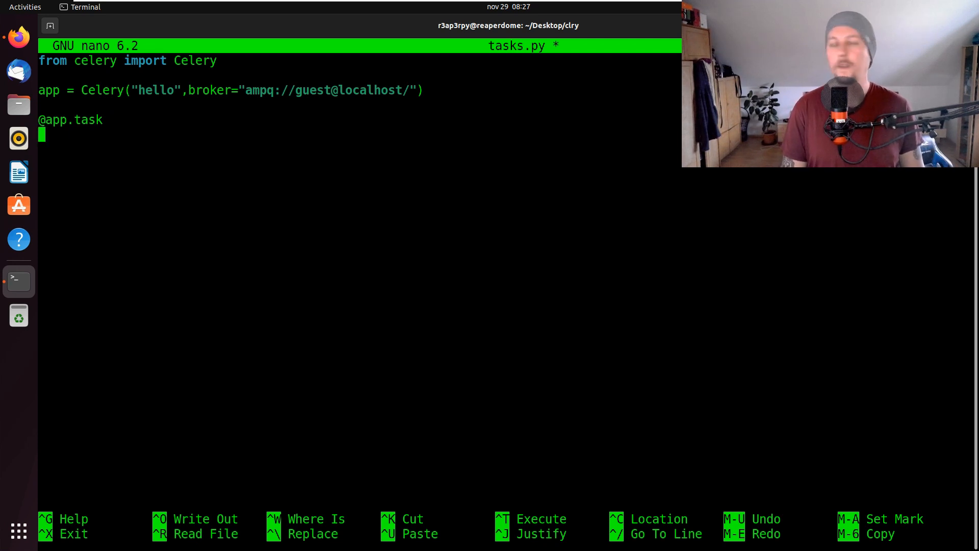
type("def hello():")
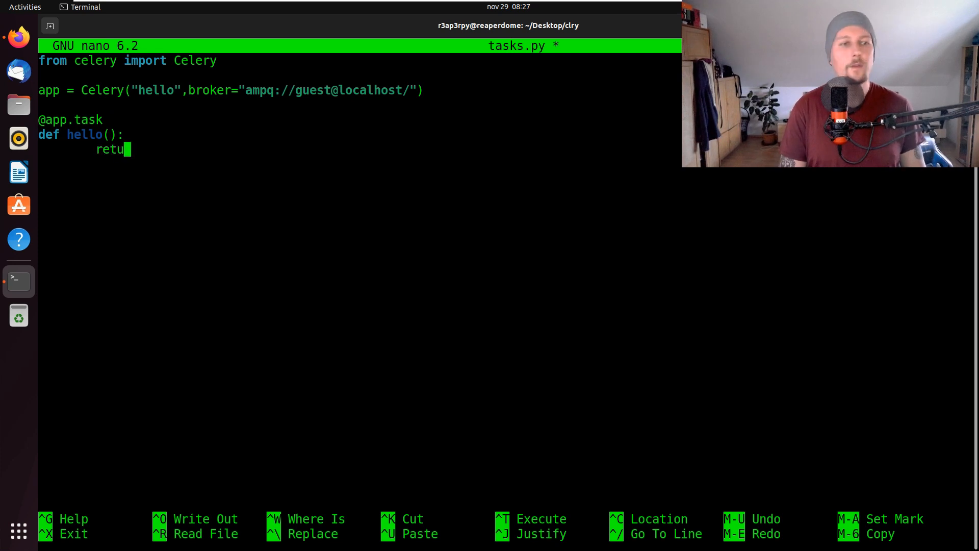
type("rn 'hel")
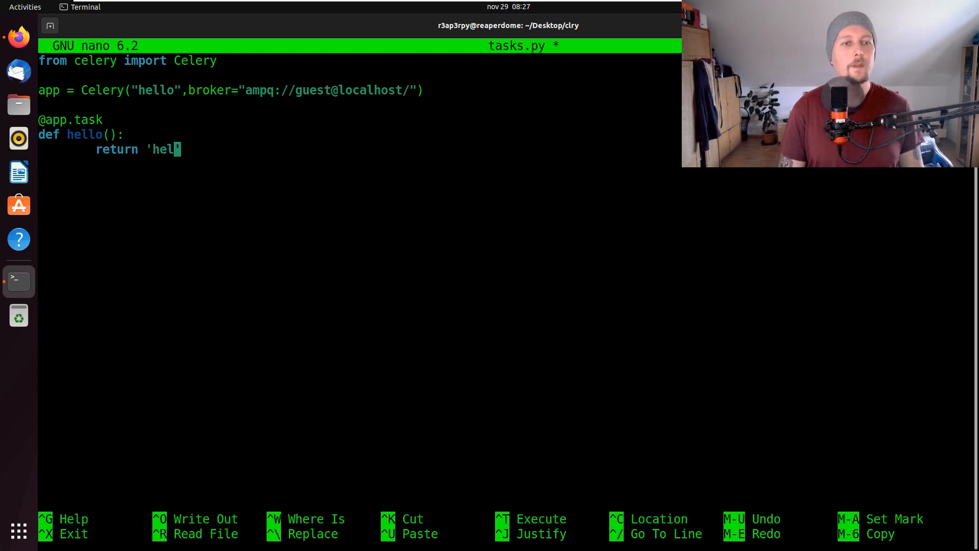
type("lo world")
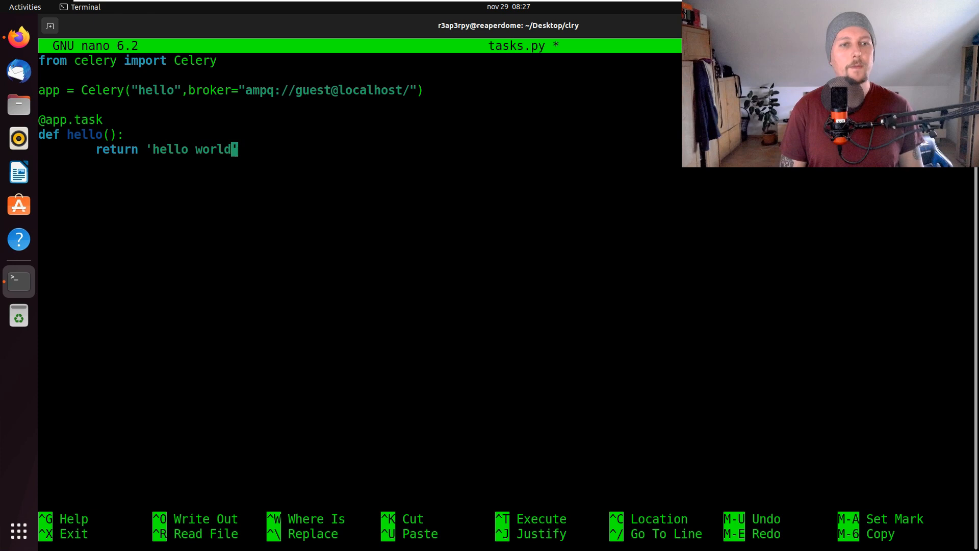
type("'")
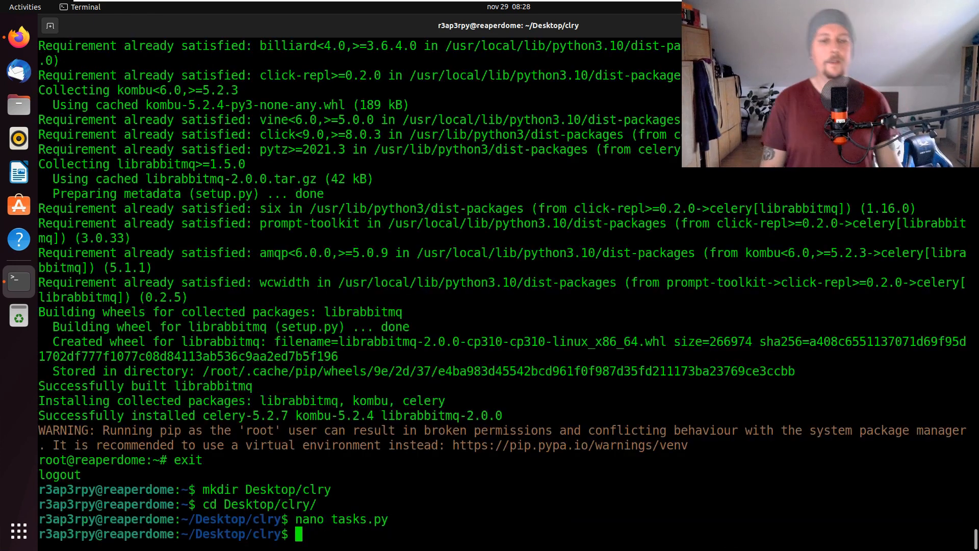
Step: Run celery -A tasks worker, which fails on the misspelled 'ampq' transport
type("ce")
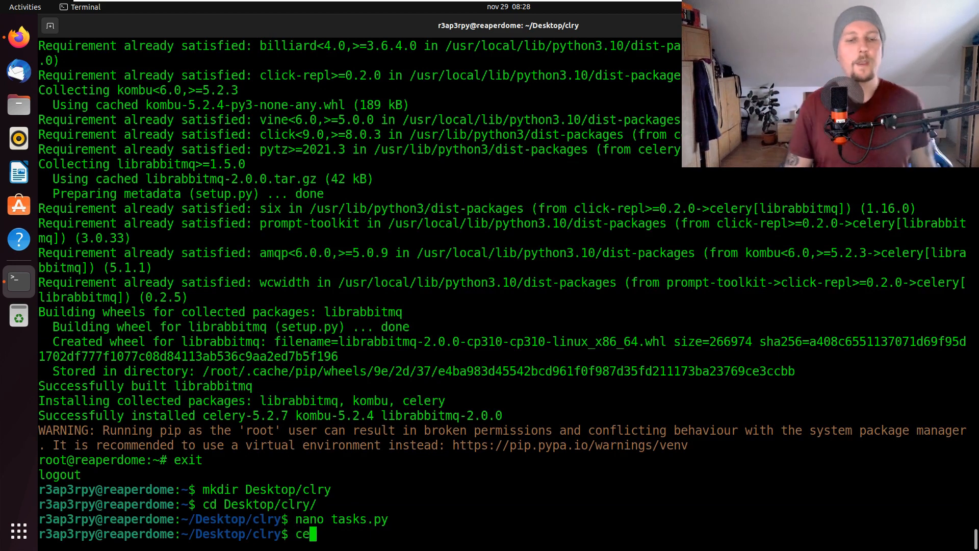
type("lery -A")
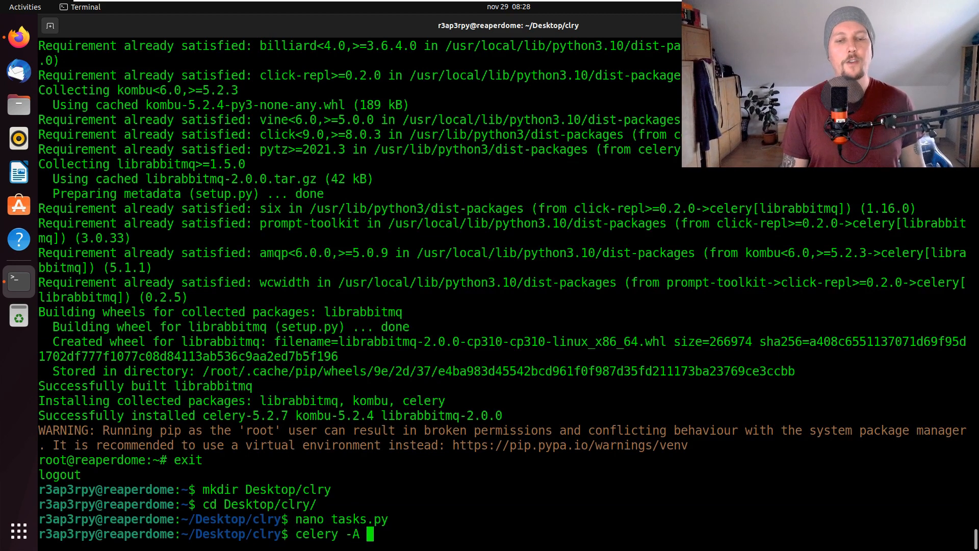
type("tasks wor")
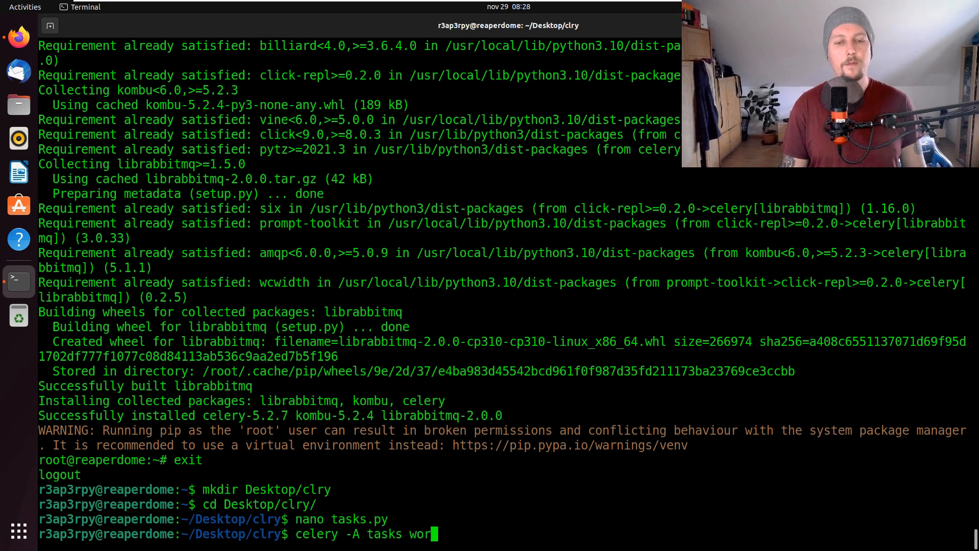
type("ker")
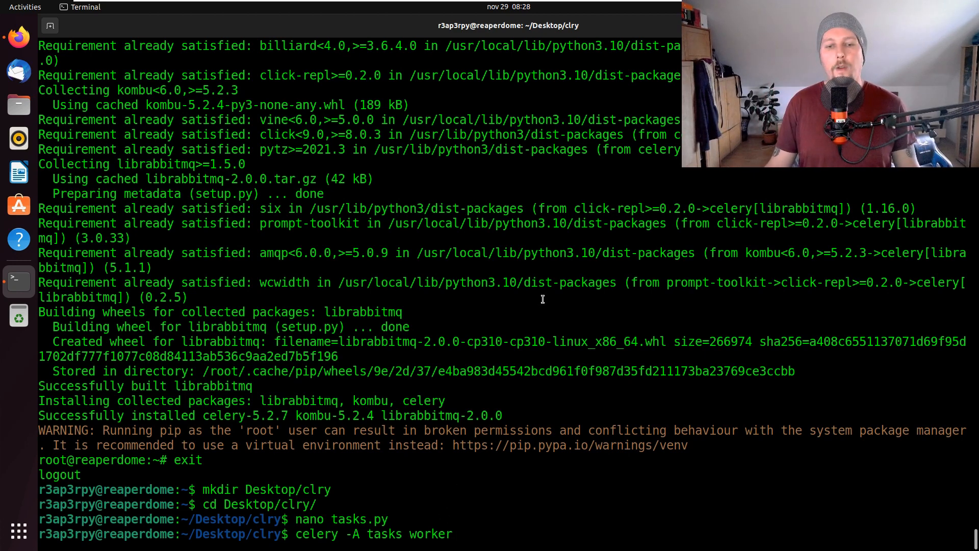
mouse_move(591, 529)
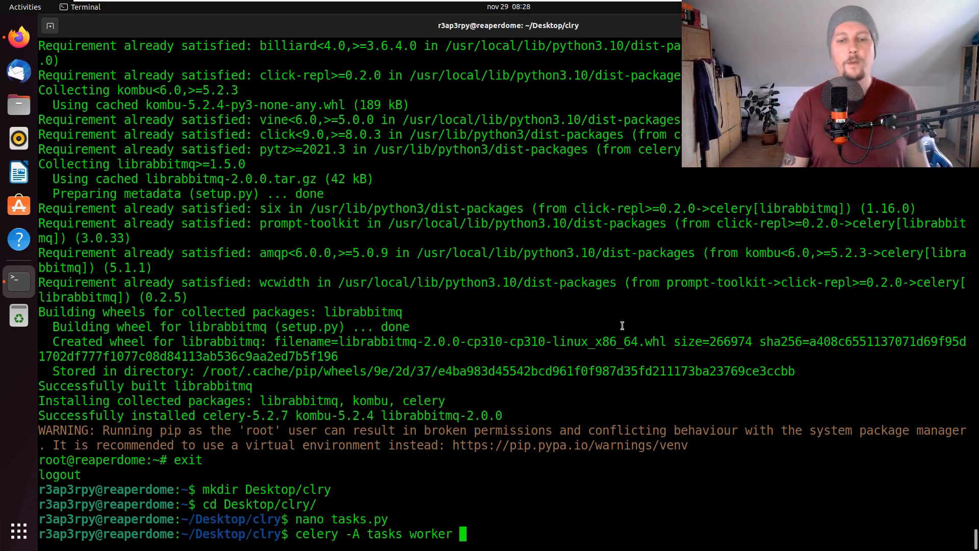
Step: After fixing the scheme to amqp, relaunch the worker with --loglevel=INFO
type("--loge")
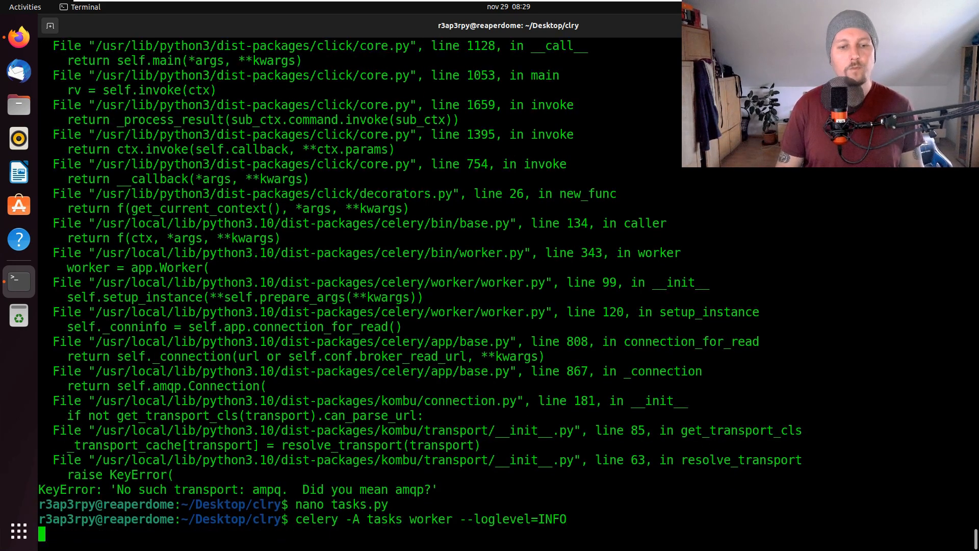
Step: Start the worker and confirm the banner shows the amqp transport, tasks.hello and 'ready'
key("Return")
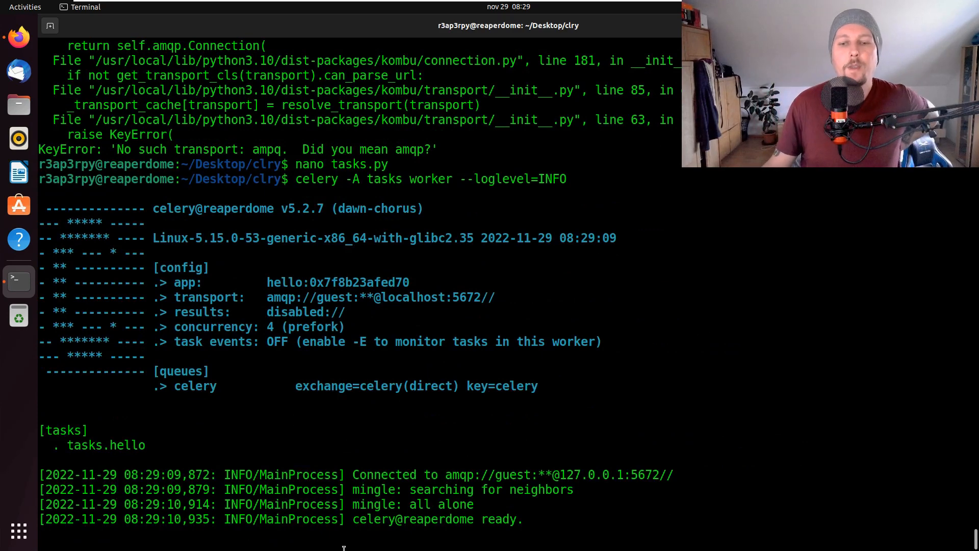
left_click_drag(380, 474, 650, 475)
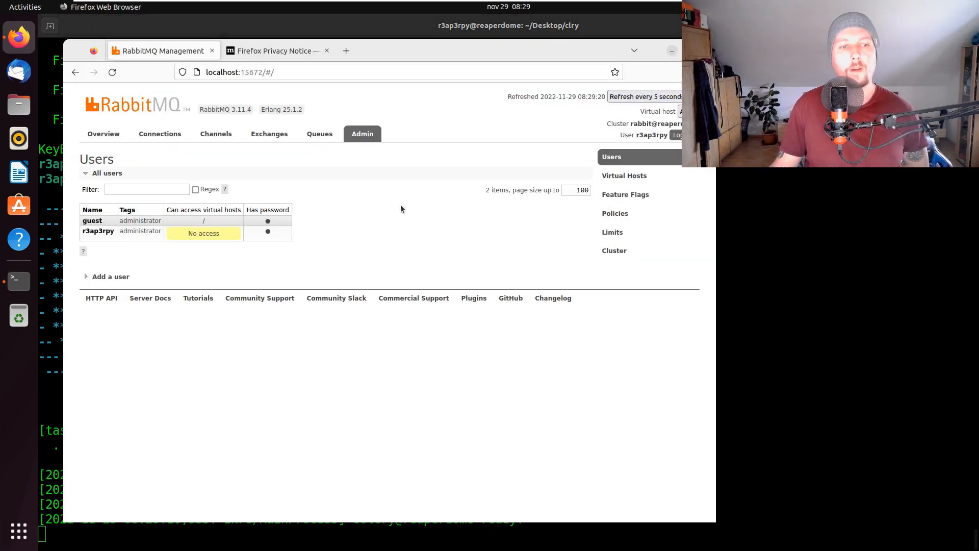
Step: Review the worker's three connections, five channels and the celery exchanges
left_click(159, 134)
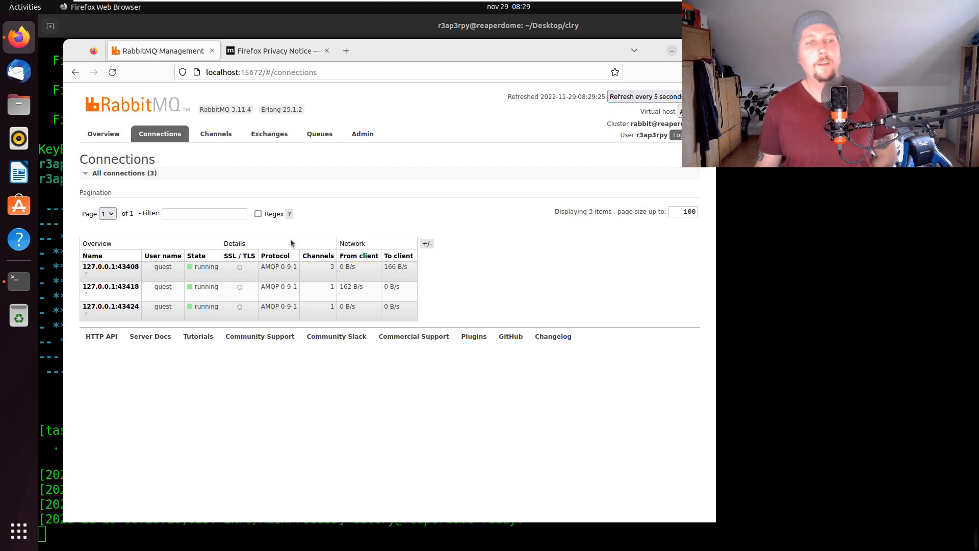
left_click(216, 133)
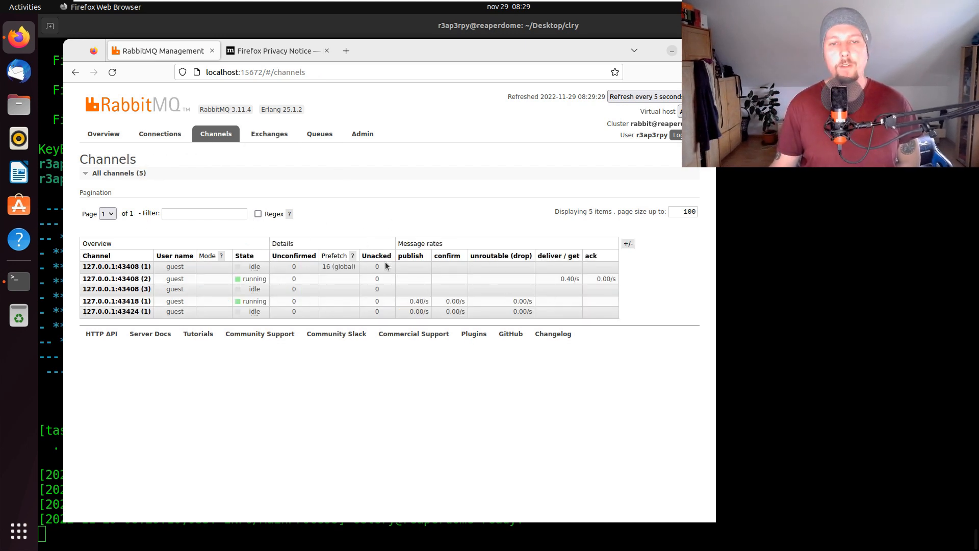
mouse_move(244, 236)
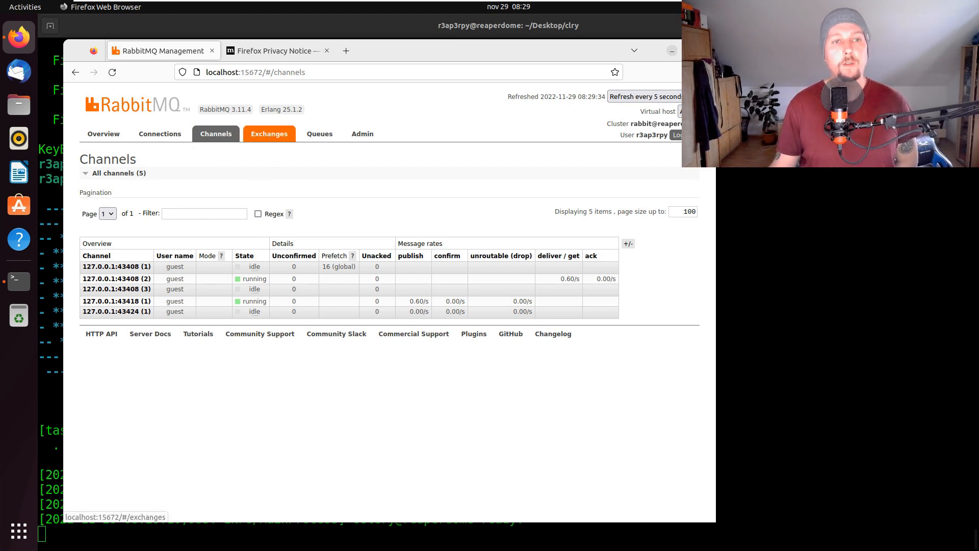
left_click(269, 134)
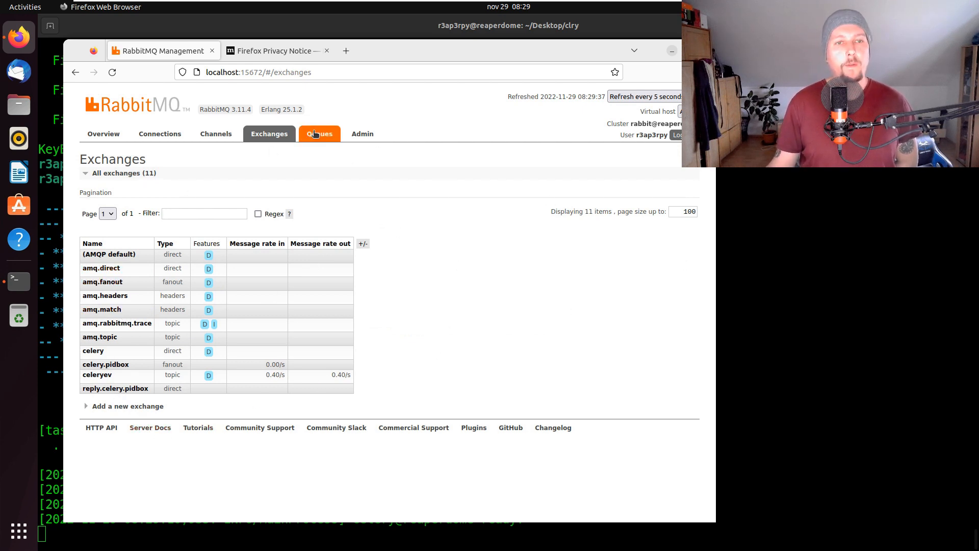
Step: View the three queues, inspect the celery pidbox queue, and return to the queue list
left_click(319, 133)
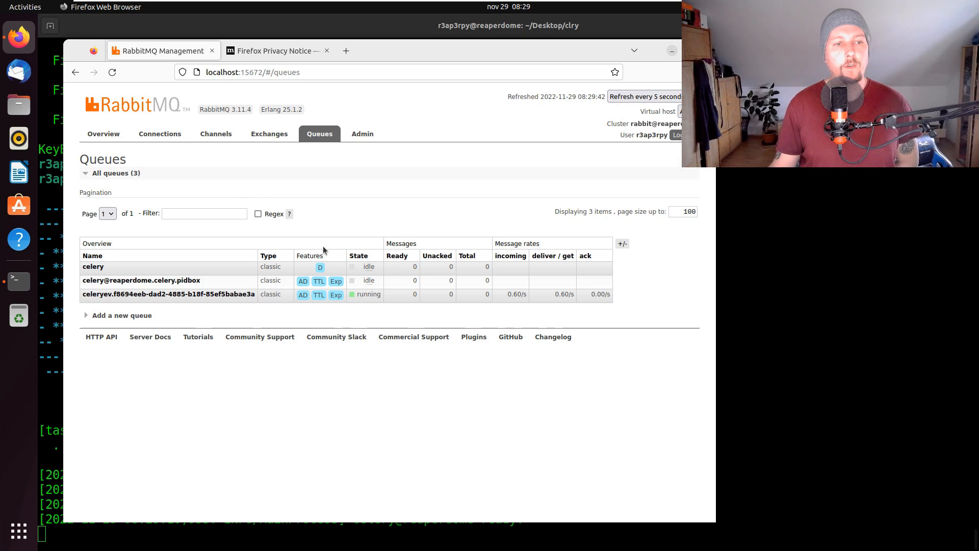
left_click(141, 279)
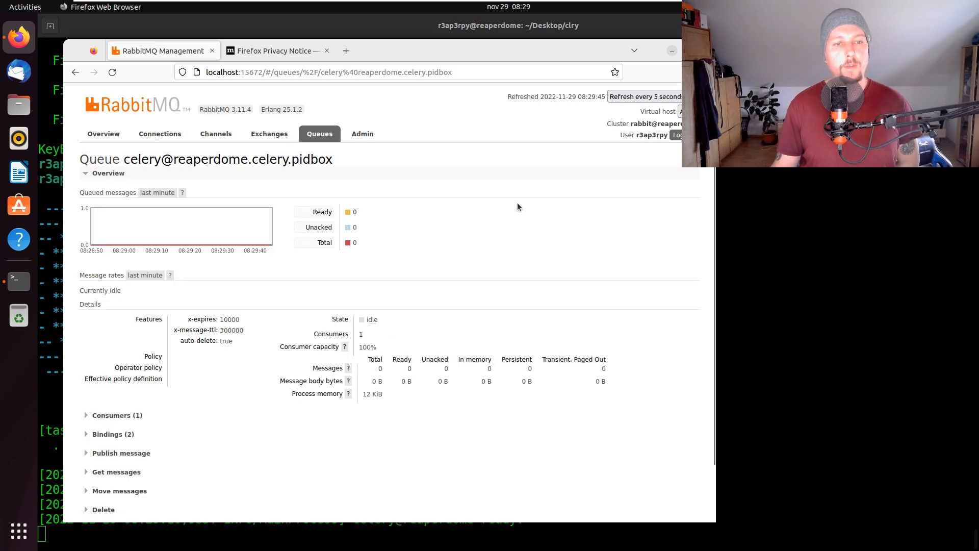
left_click(320, 134)
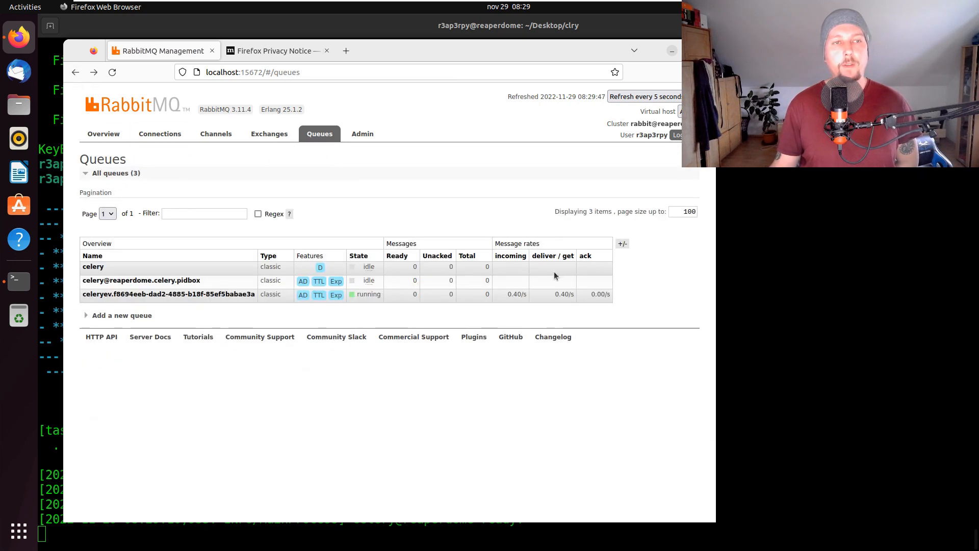